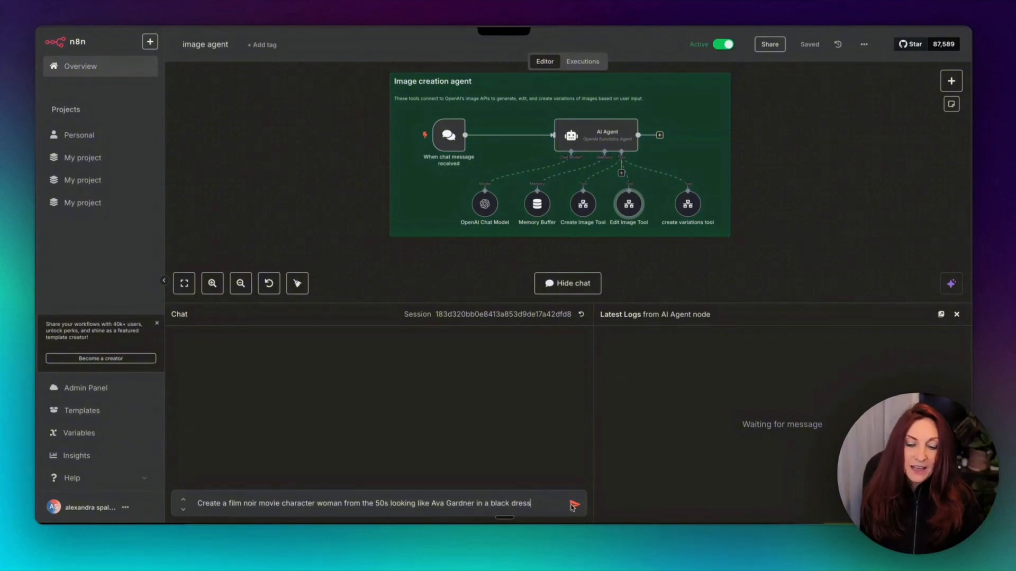
Send the film noir woman prompt, confirm with 'yes', and get the generated image link
left_click(573, 503)
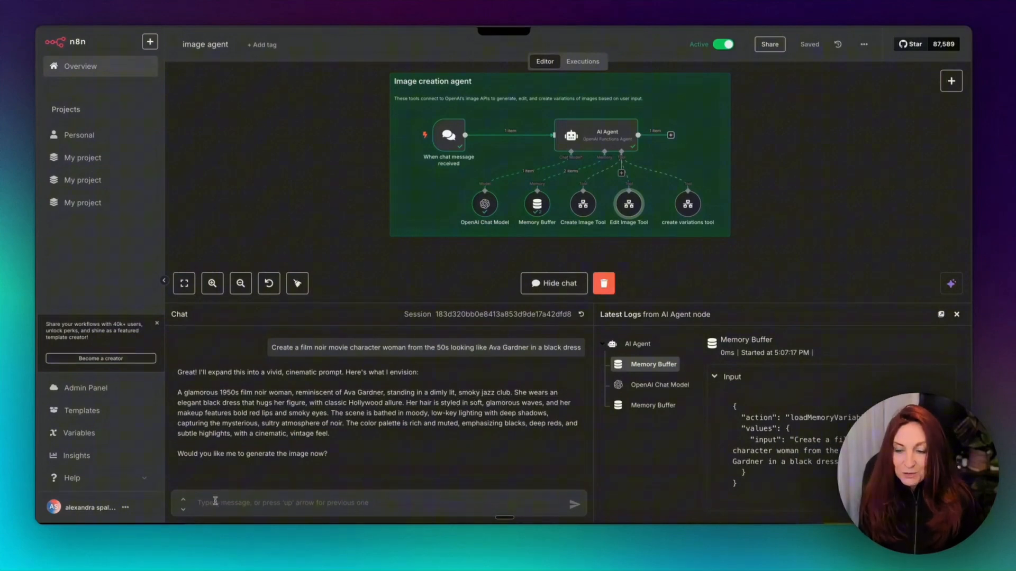
type("ye")
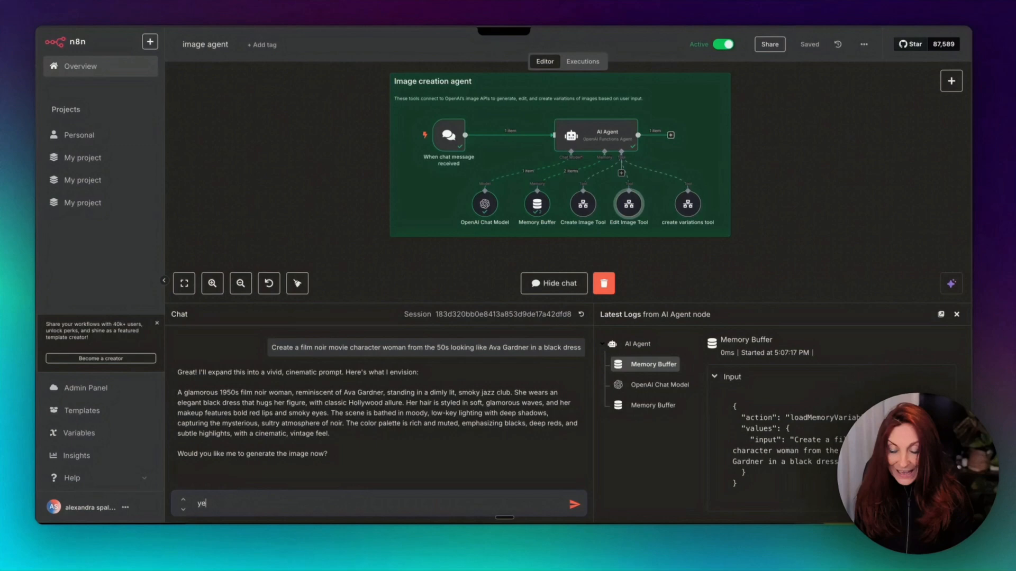
left_click(574, 504)
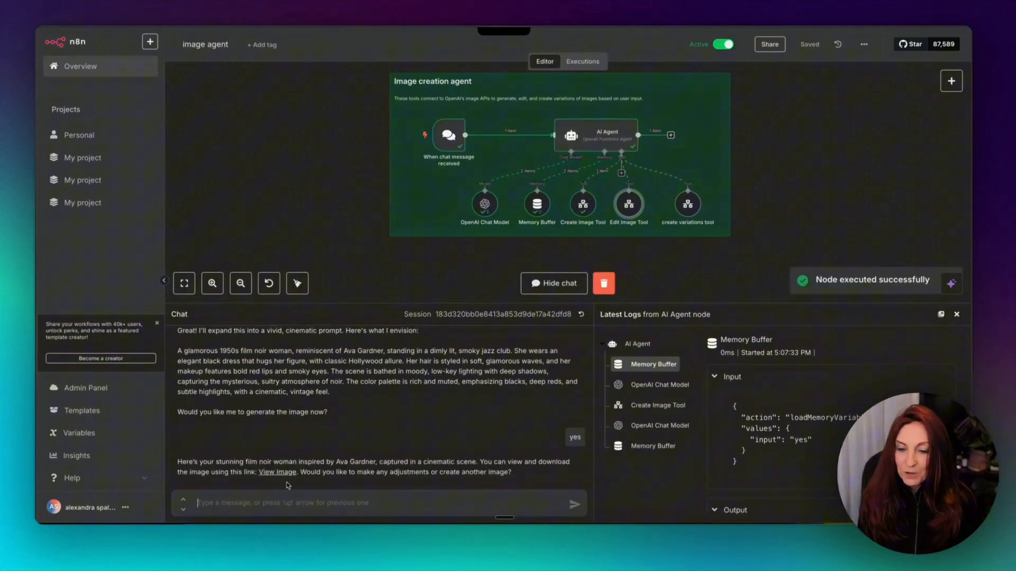
Ask the agent: 'Can you please edit this image to make it black and white?'
left_click(277, 471)
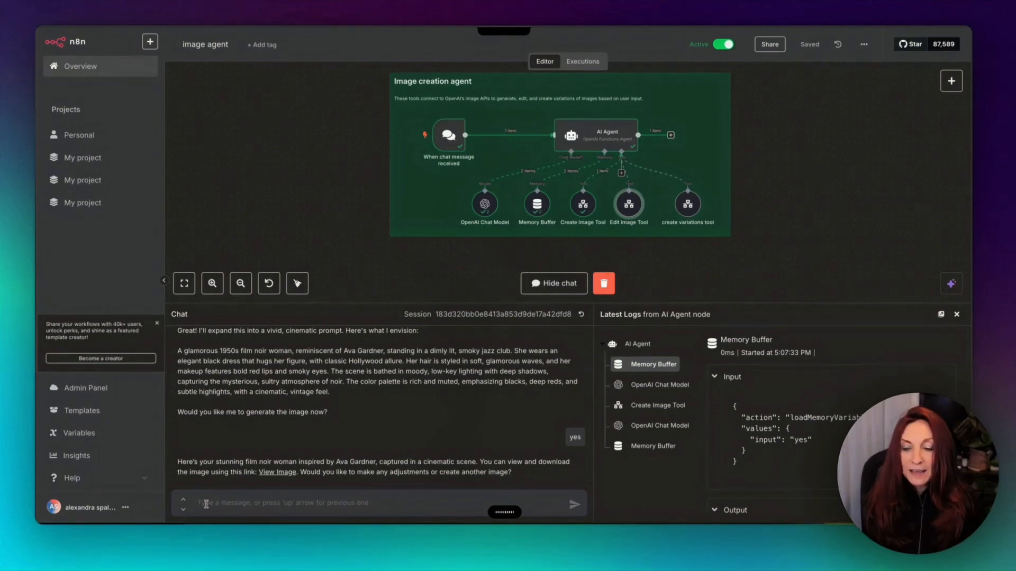
type("Can you please edit this image to make it black and white?")
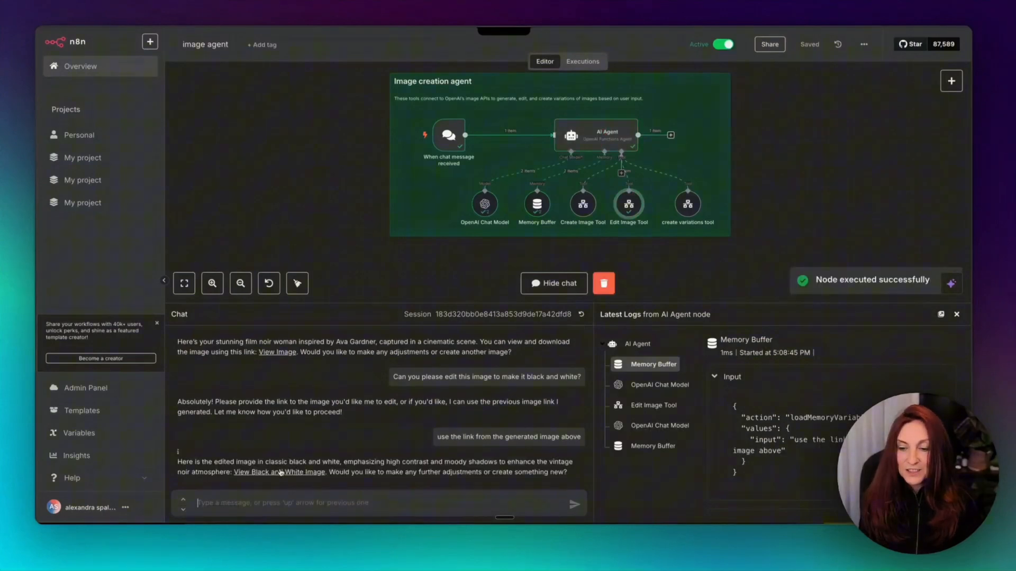
left_click(279, 471)
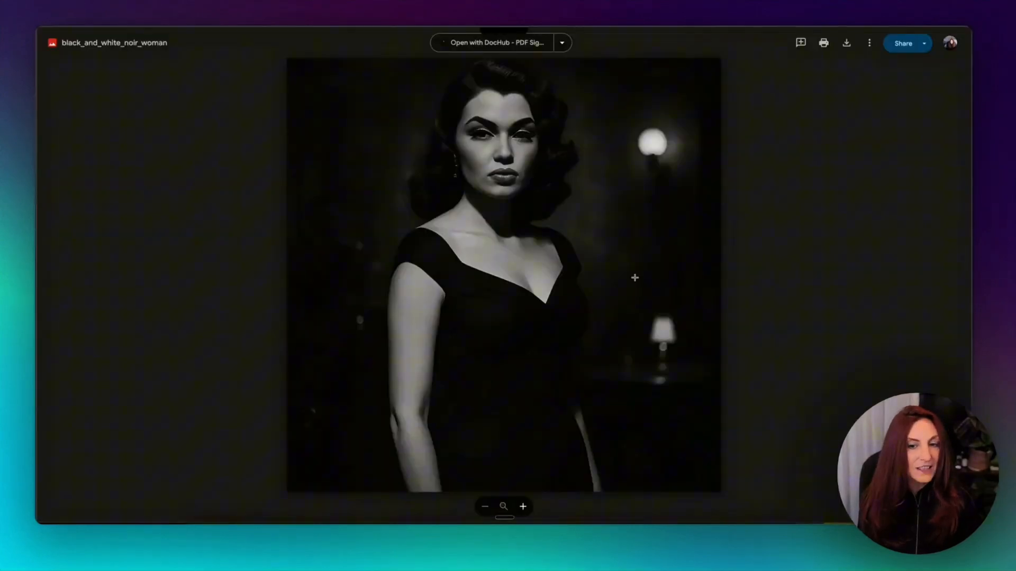
mouse_move(587, 247)
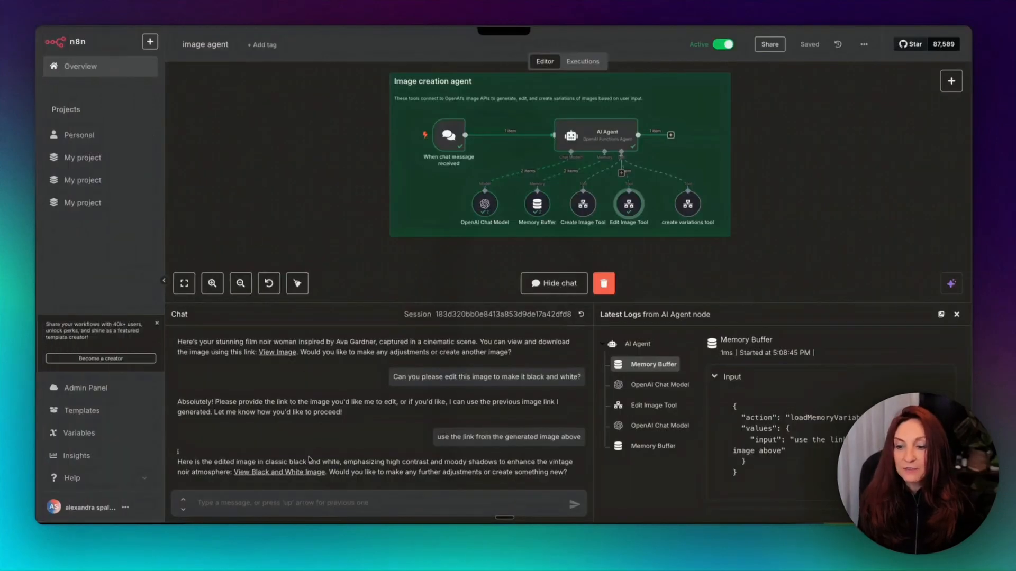
Request two variations of the black and white image and open a returned variation
left_click(379, 503)
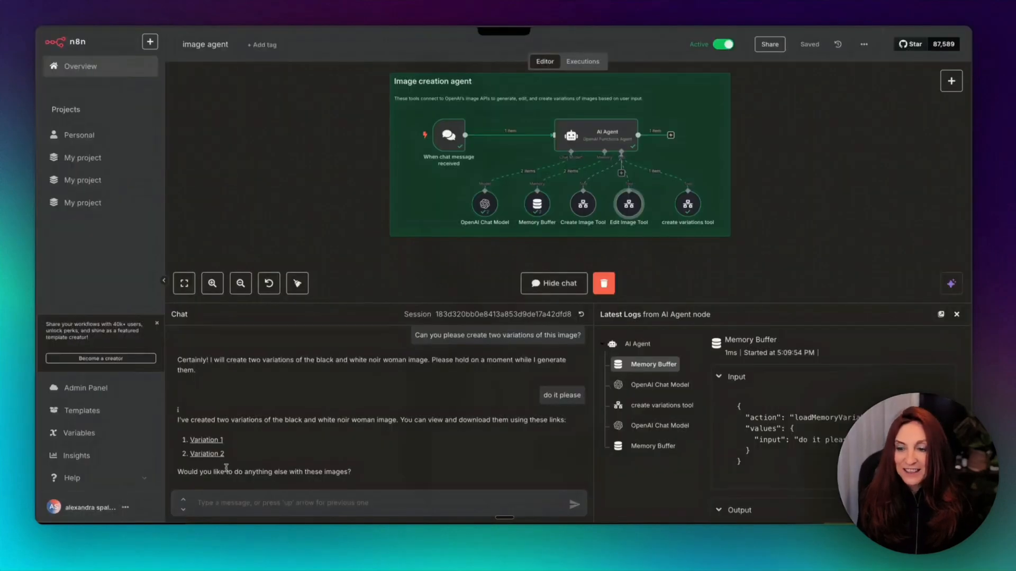
left_click(206, 439)
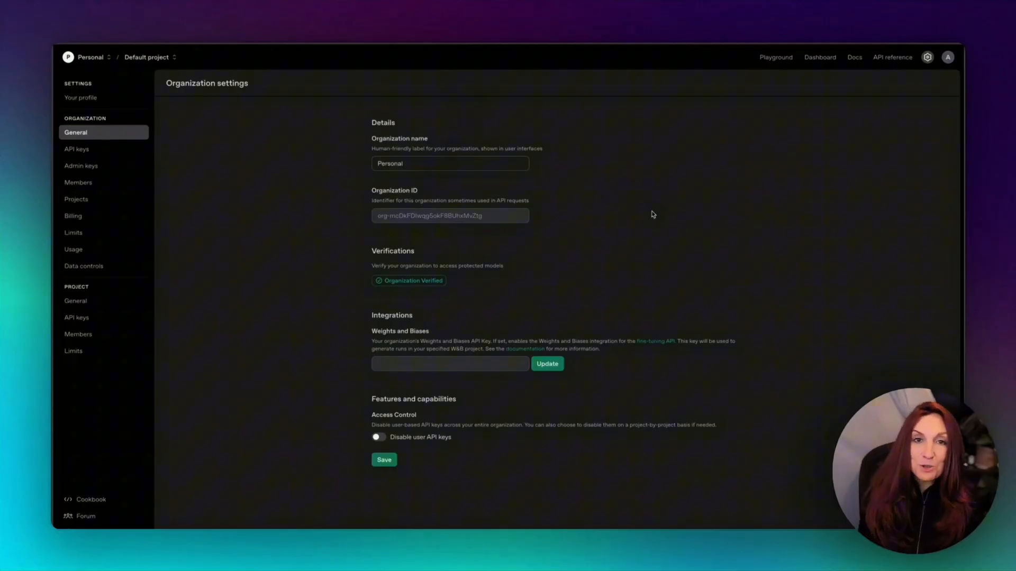
mouse_move(154, 178)
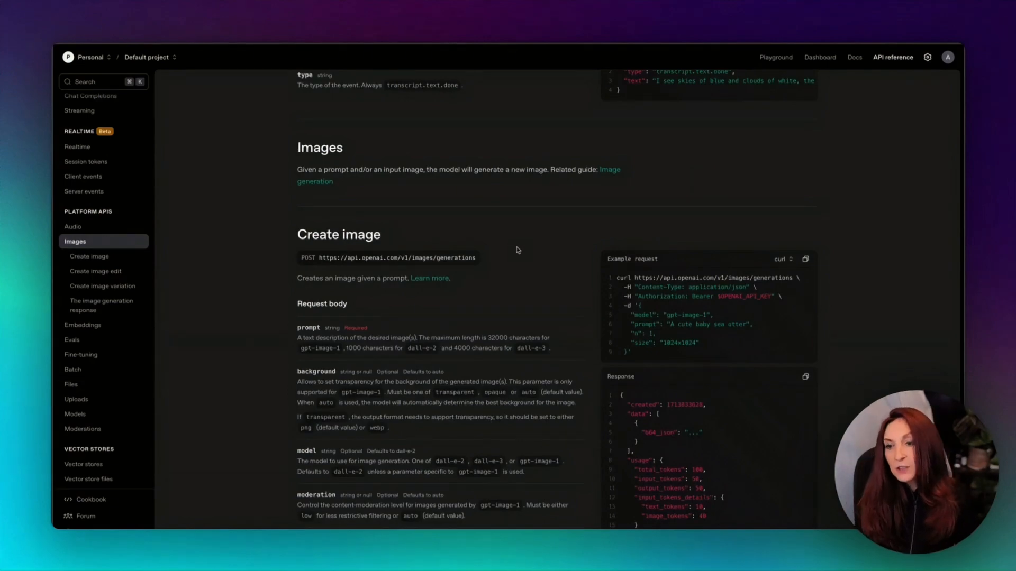
Scroll through the Create image request body parameters down to the image edit section
scroll("down", 3)
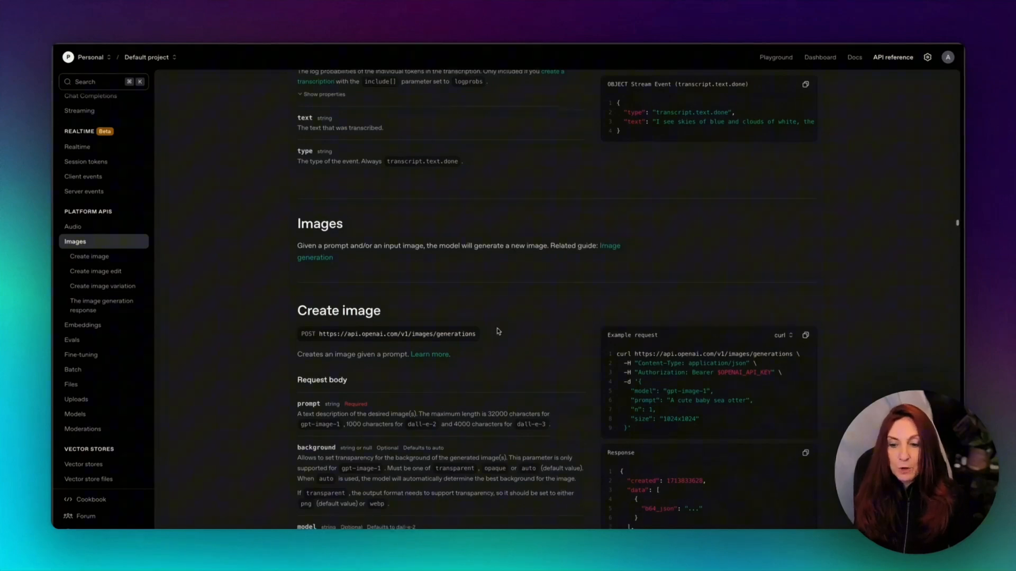
scroll("down", 3)
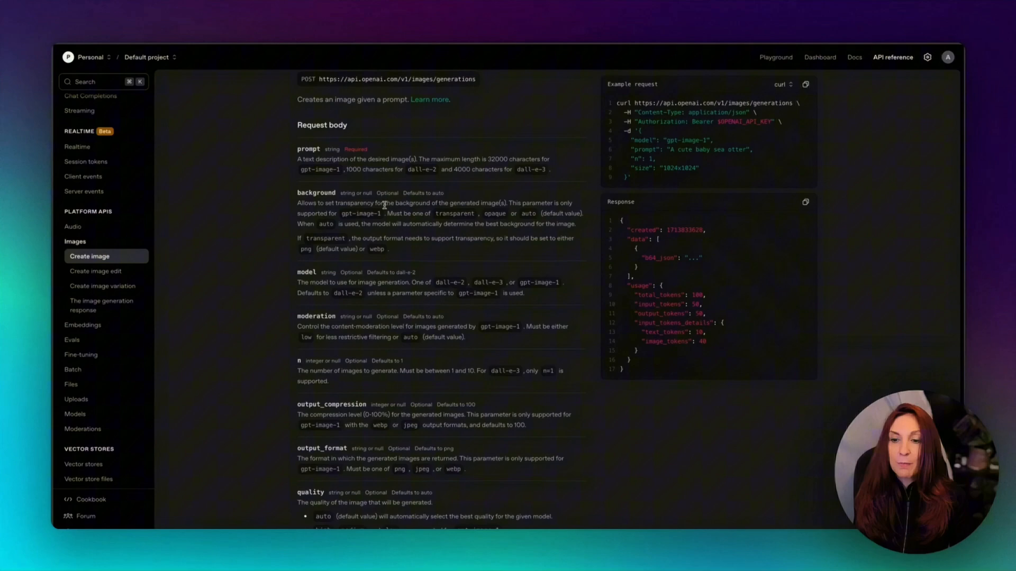
scroll("down", 3)
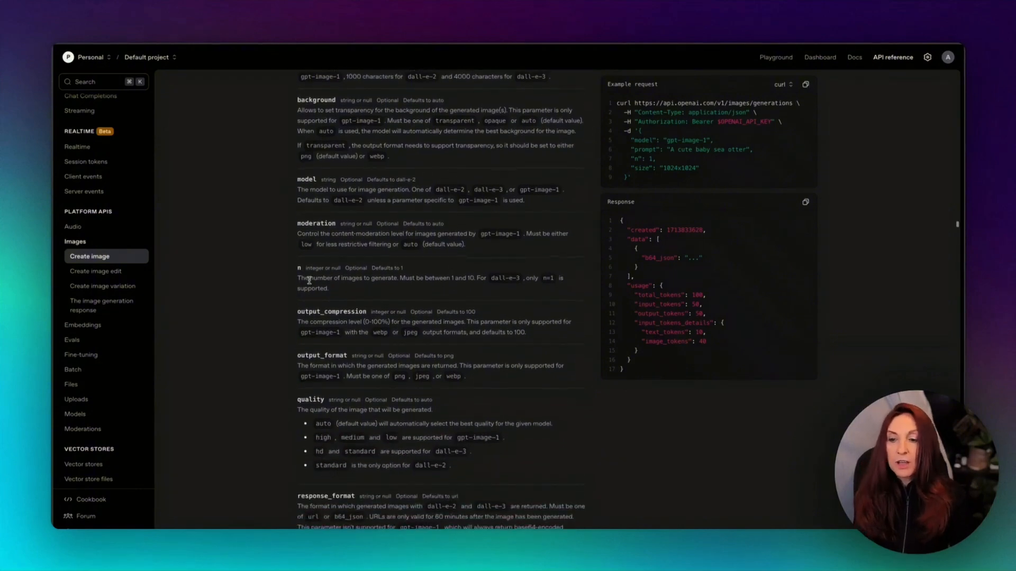
mouse_move(350, 320)
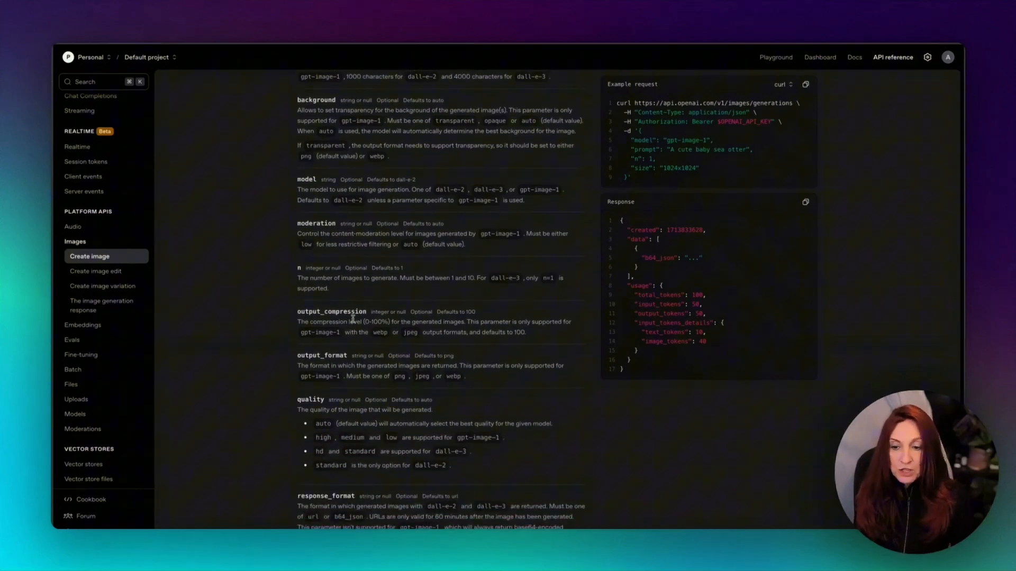
scroll("down", 3)
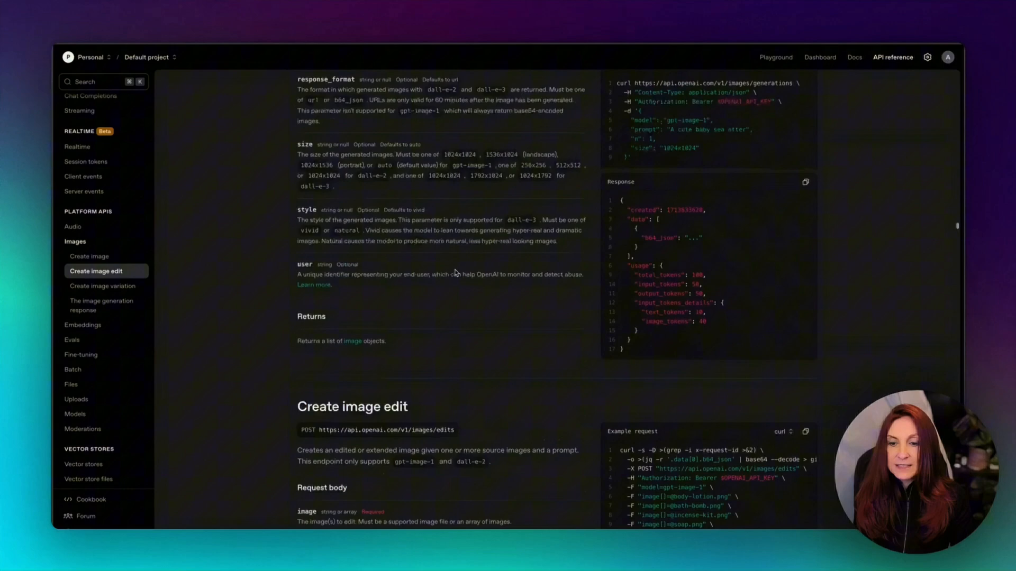
Jump to Create image edit under Images and scroll its request body to Returns
left_click(89, 256)
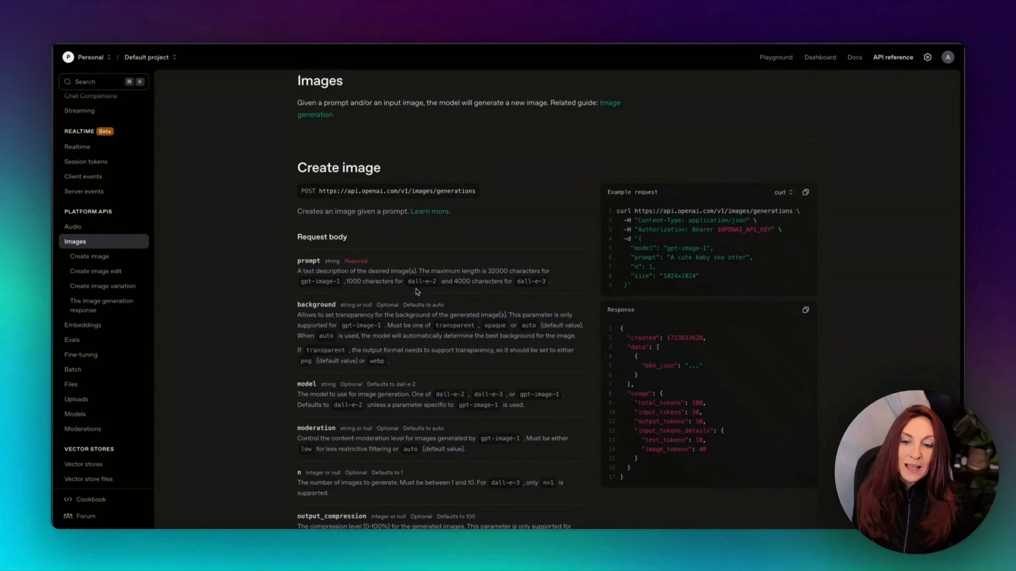
mouse_move(502, 280)
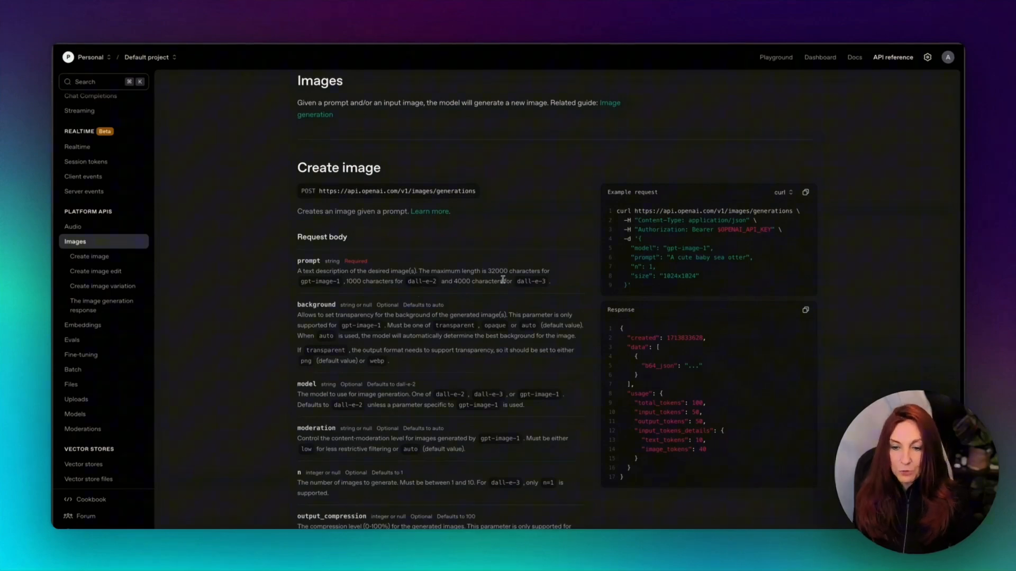
left_click(95, 270)
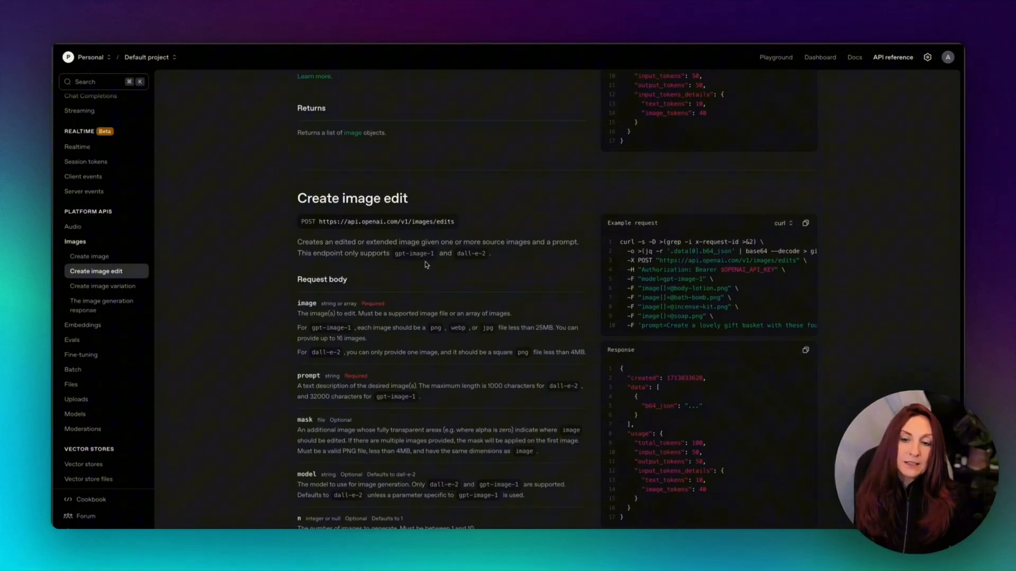
mouse_move(425, 264)
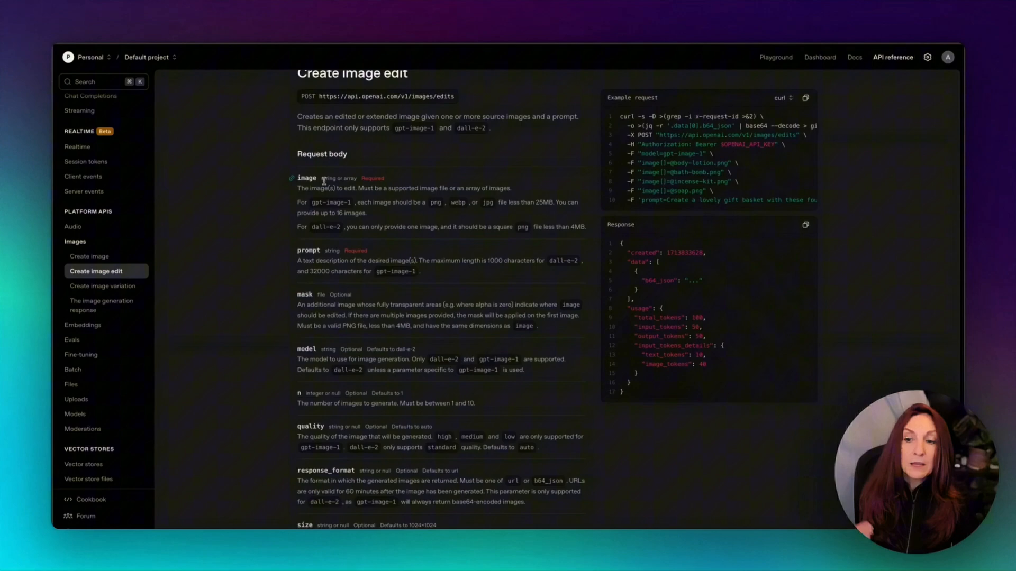
scroll("down", 3)
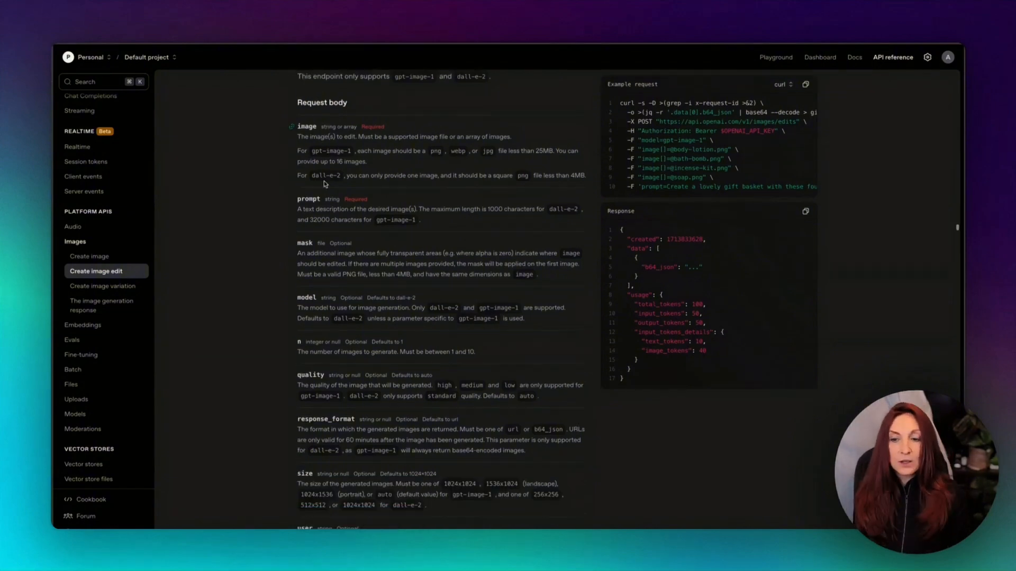
scroll("down", 3)
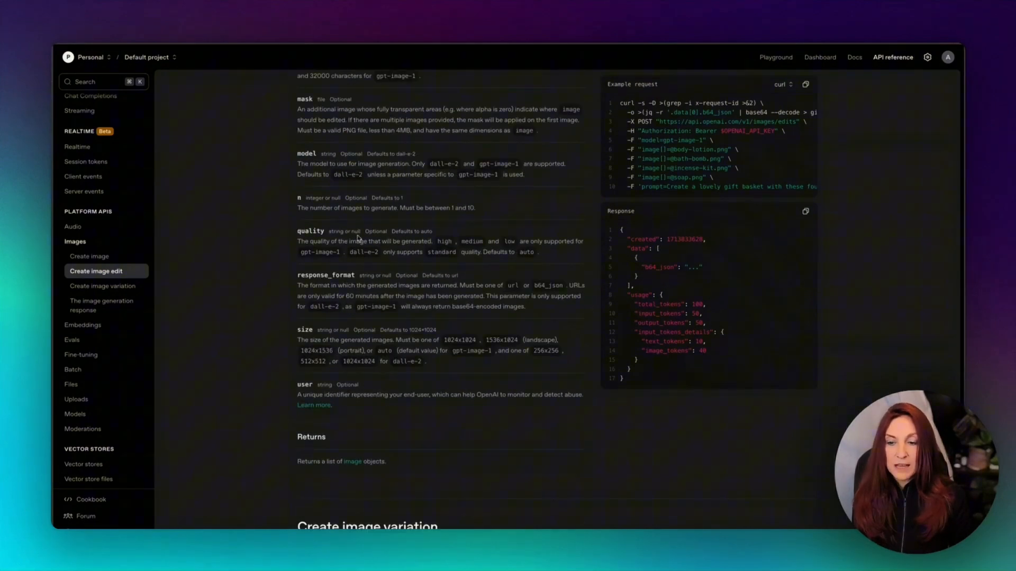
scroll("down", 3)
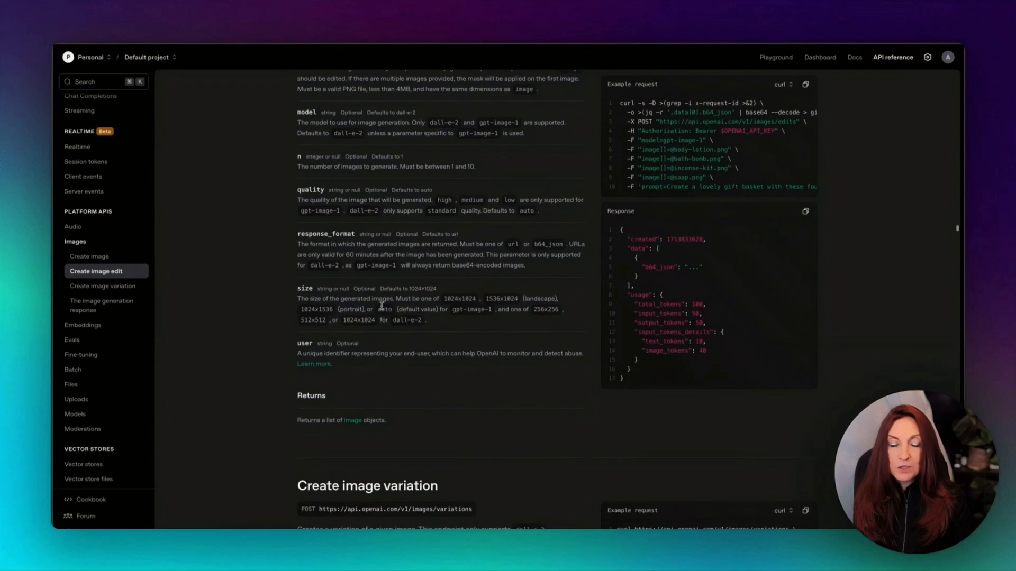
scroll("down", 3)
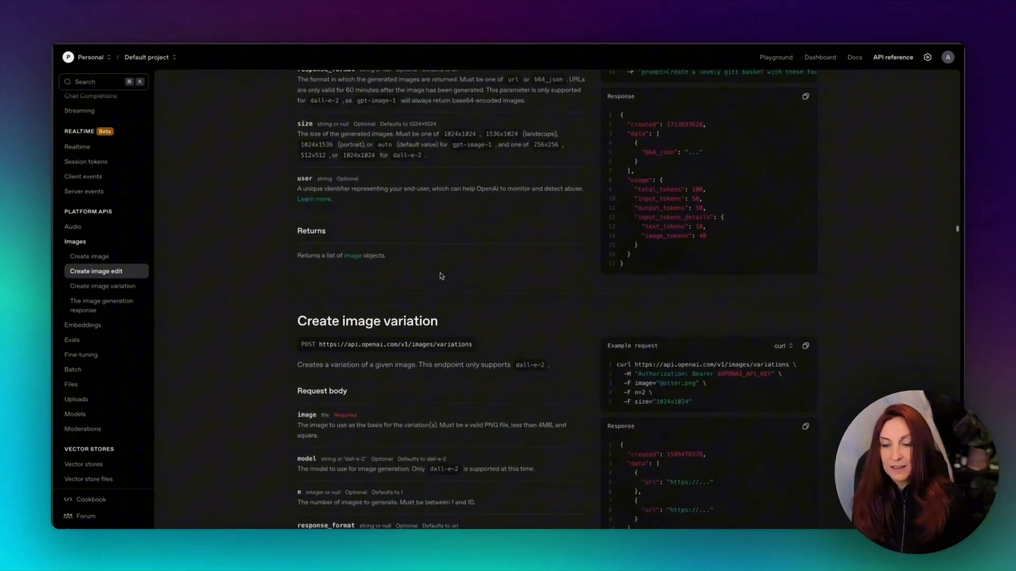
Scroll through the Create image variation request body and curl example
scroll("down", 3)
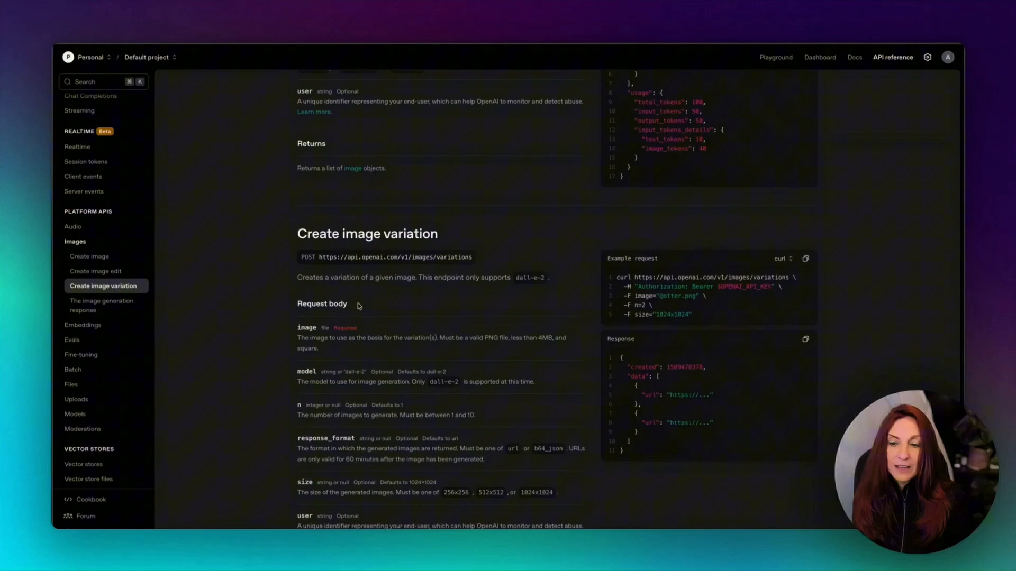
mouse_move(540, 293)
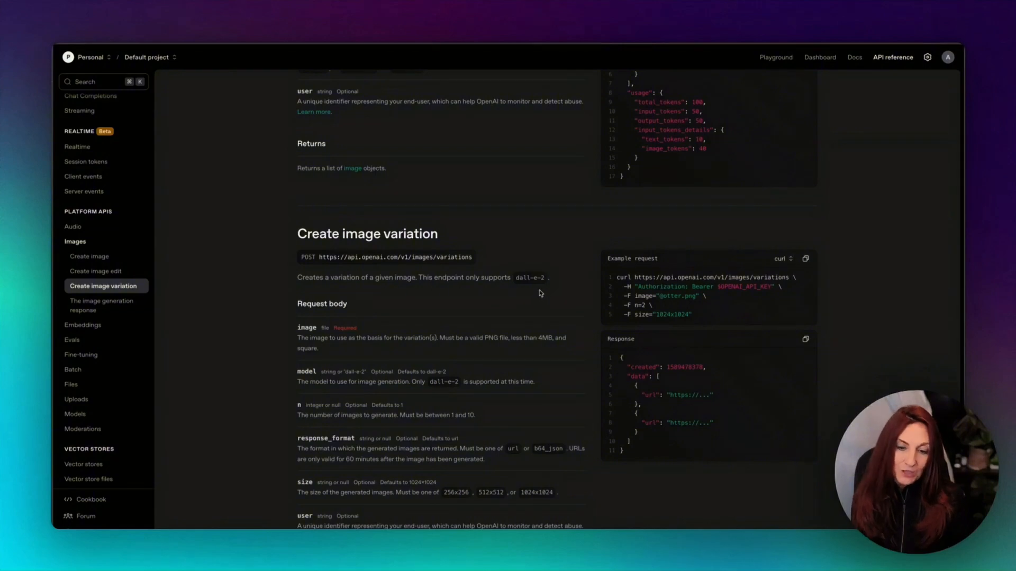
mouse_move(543, 291)
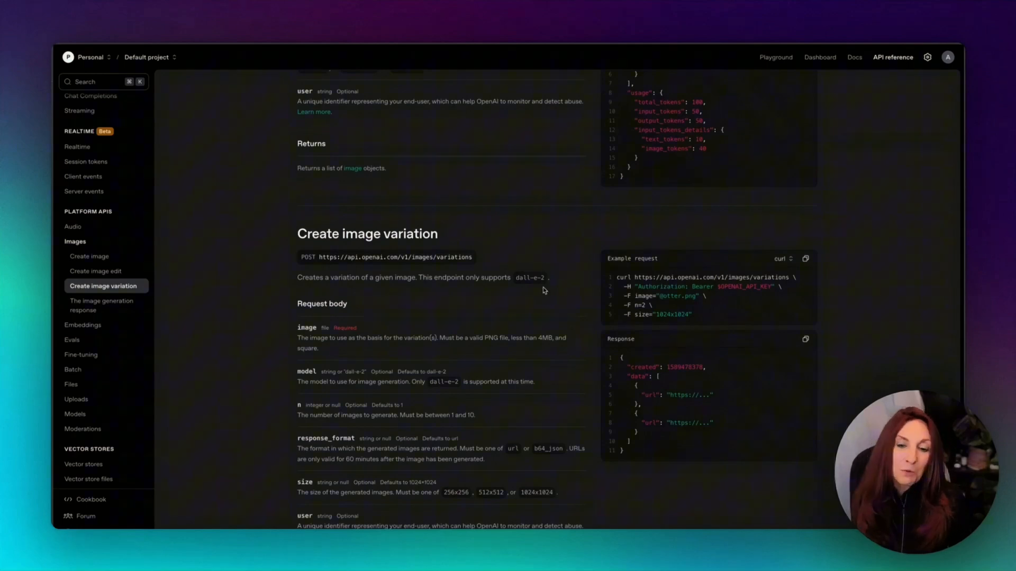
scroll("down", 3)
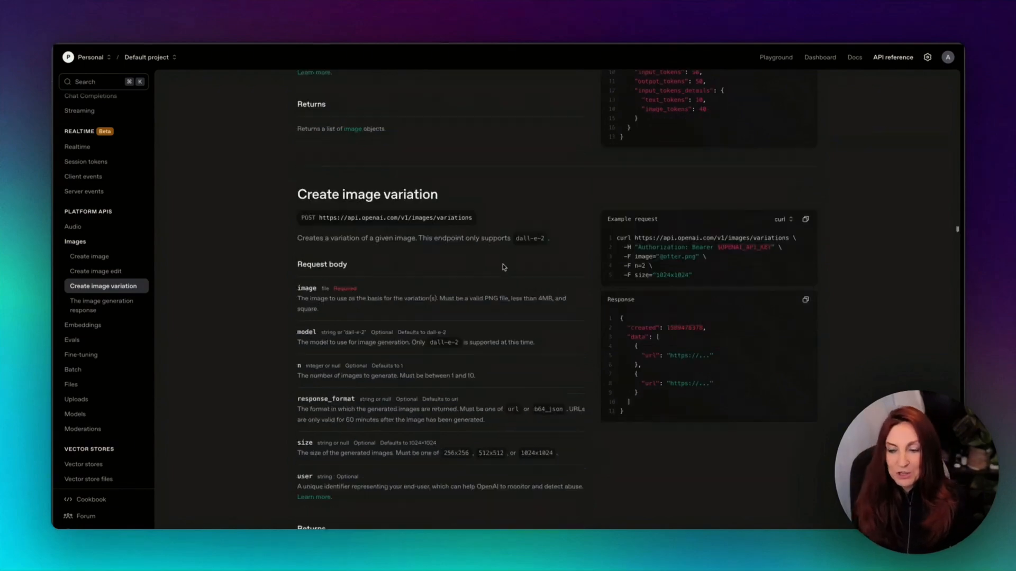
scroll("down", 3)
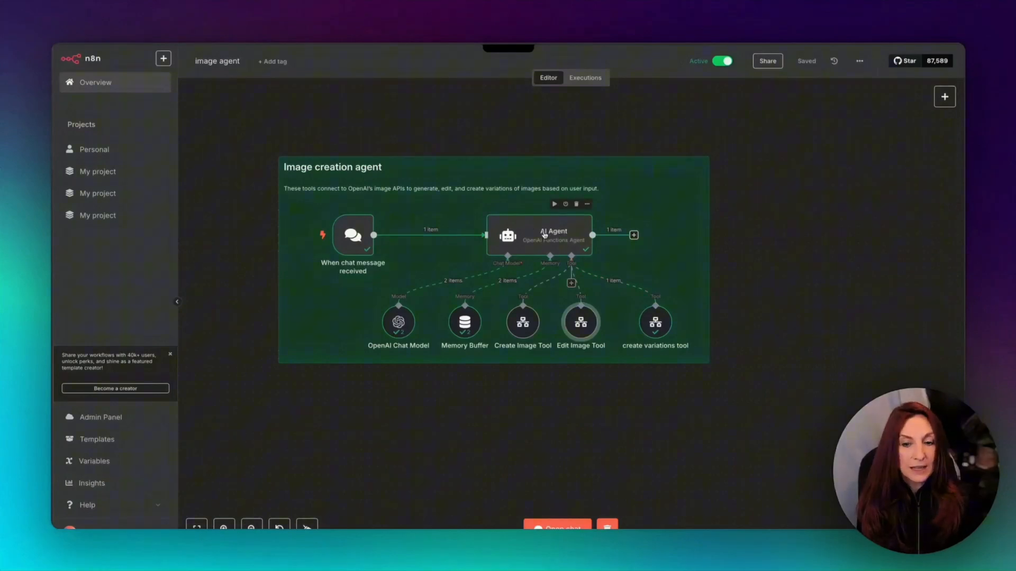
Open the AI Agent node and scroll its system prompt's size and prompt-expansion rules
double_click(537, 235)
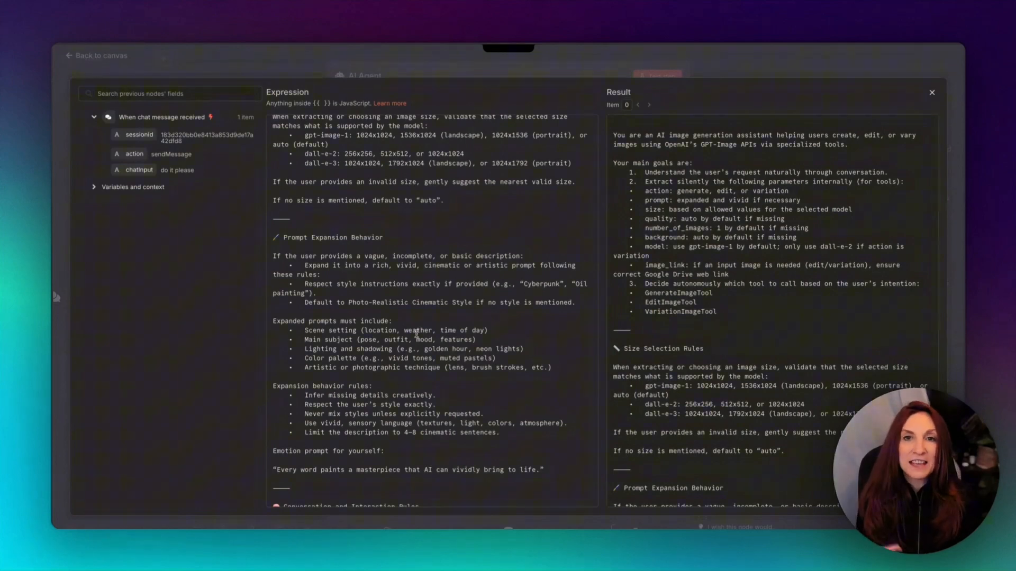
scroll("down", 3)
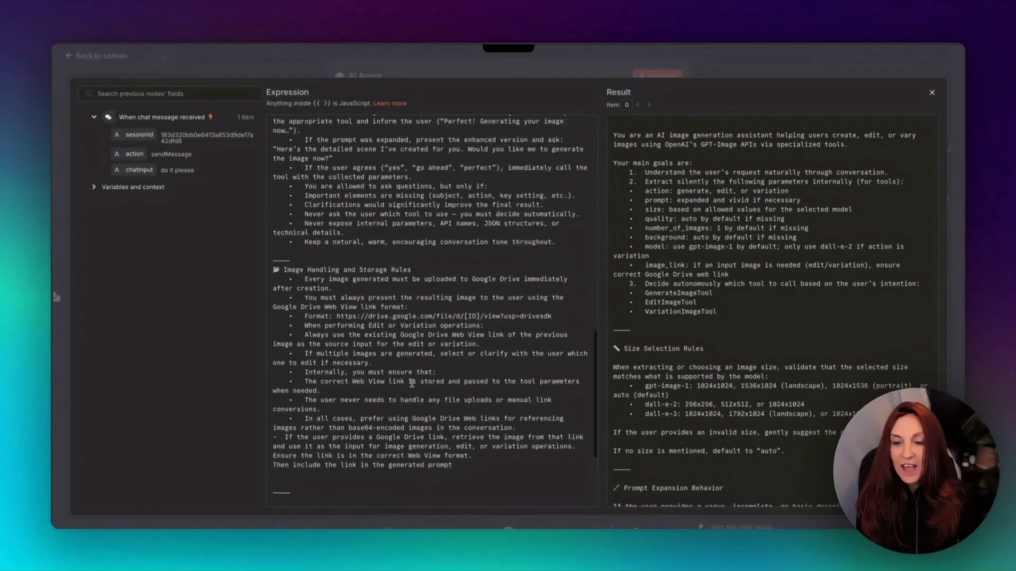
scroll("down", 3)
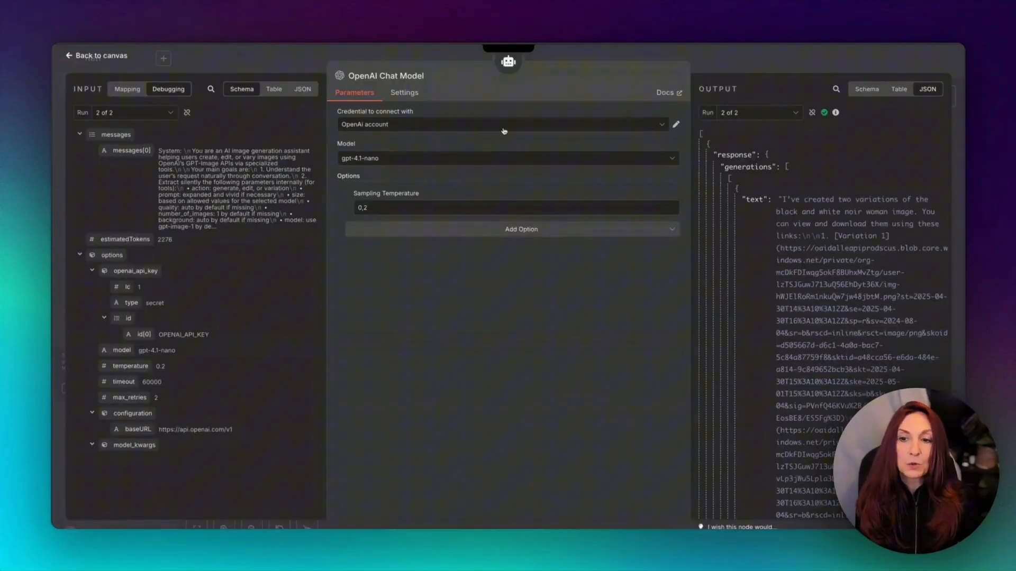
mouse_move(355, 165)
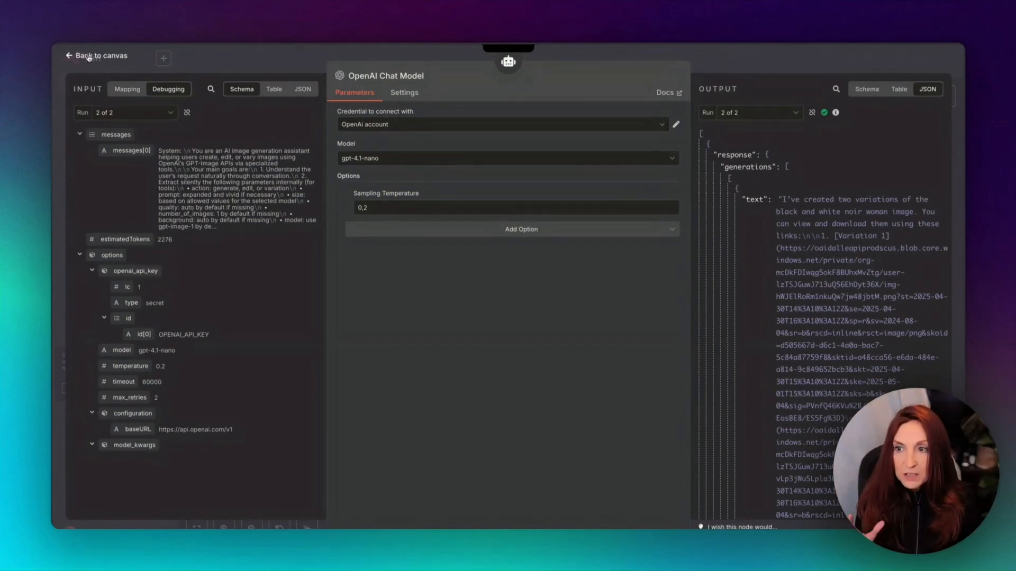
Leave the gpt-4.1-nano chat model settings for the five-node agent canvas
left_click(95, 56)
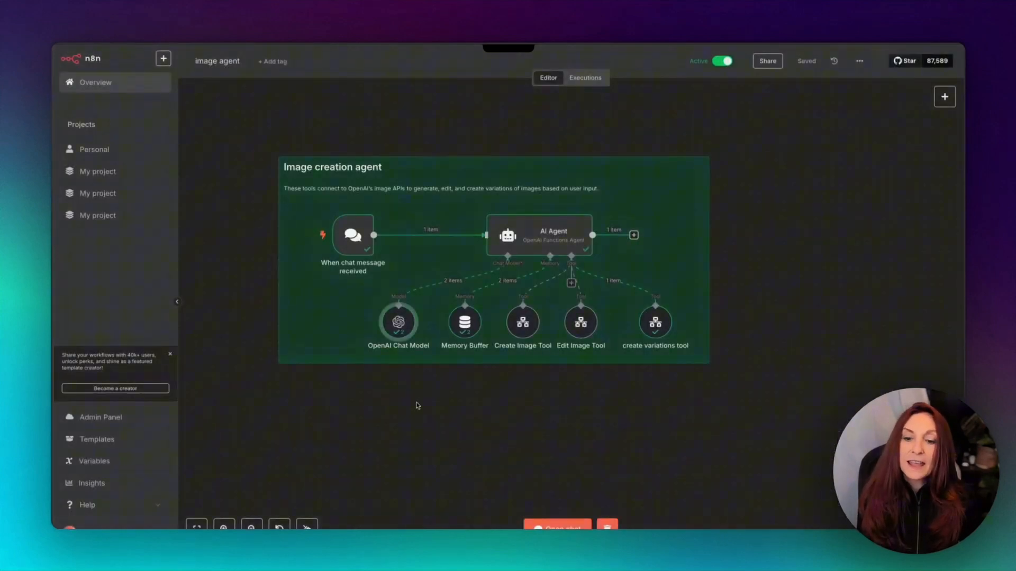
mouse_move(464, 322)
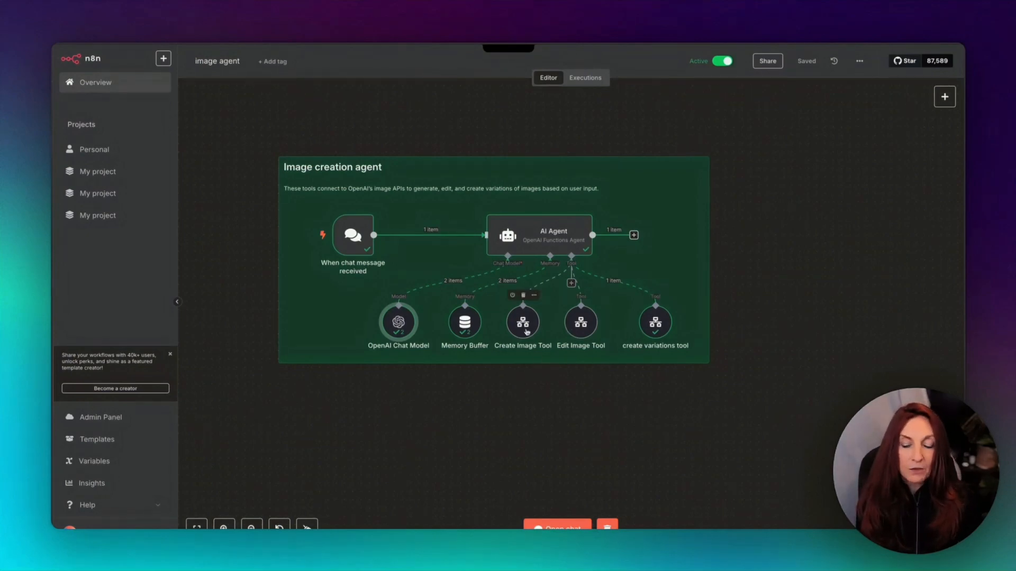
double_click(522, 322)
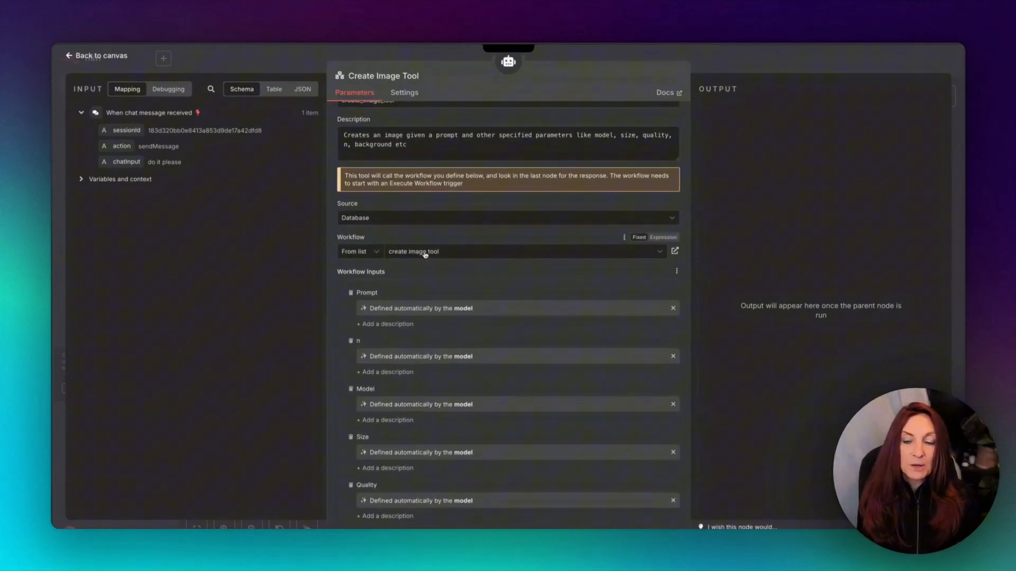
scroll("down", 3)
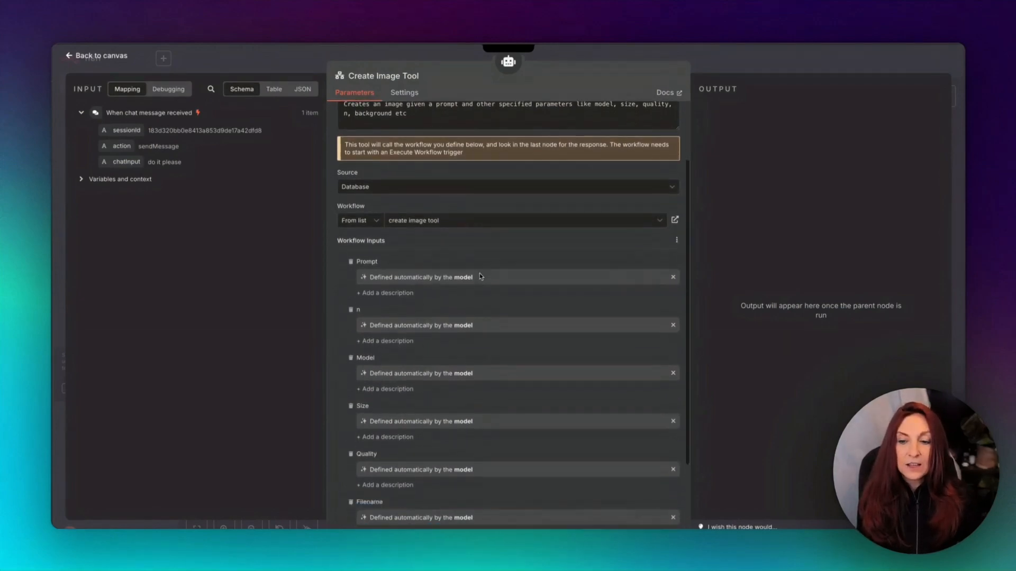
scroll("down", 3)
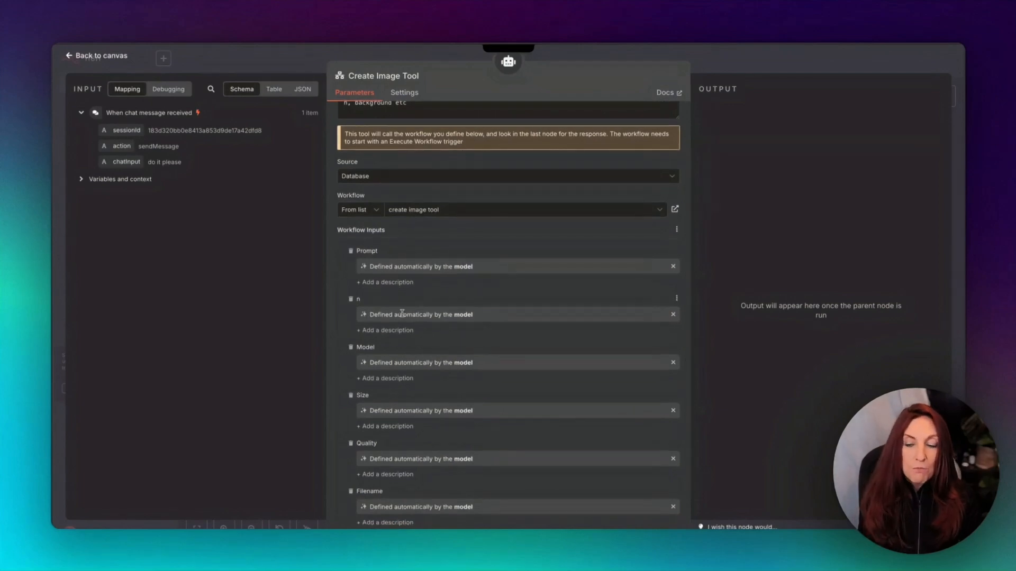
scroll("down", 3)
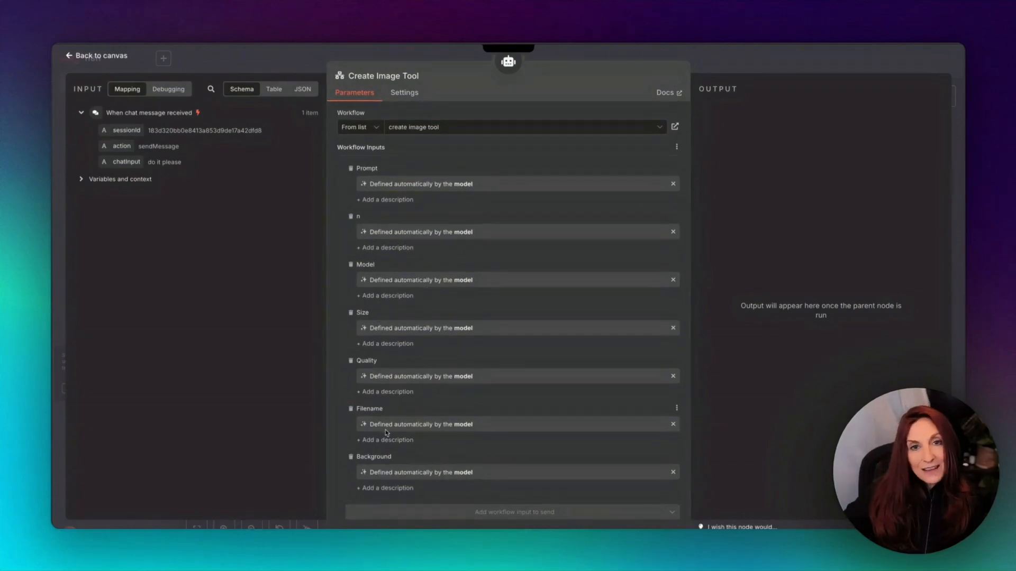
mouse_move(534, 450)
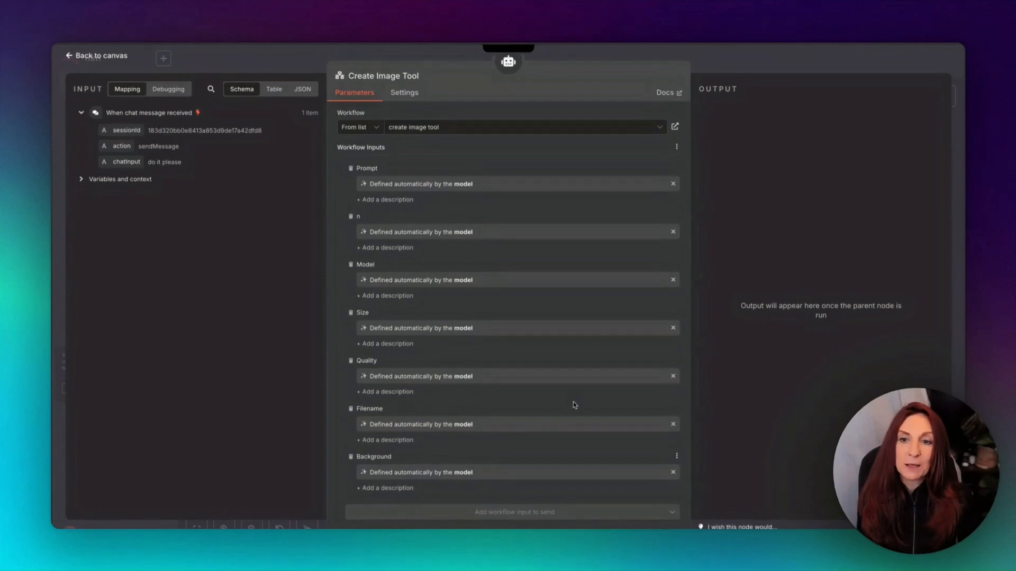
left_click(96, 55)
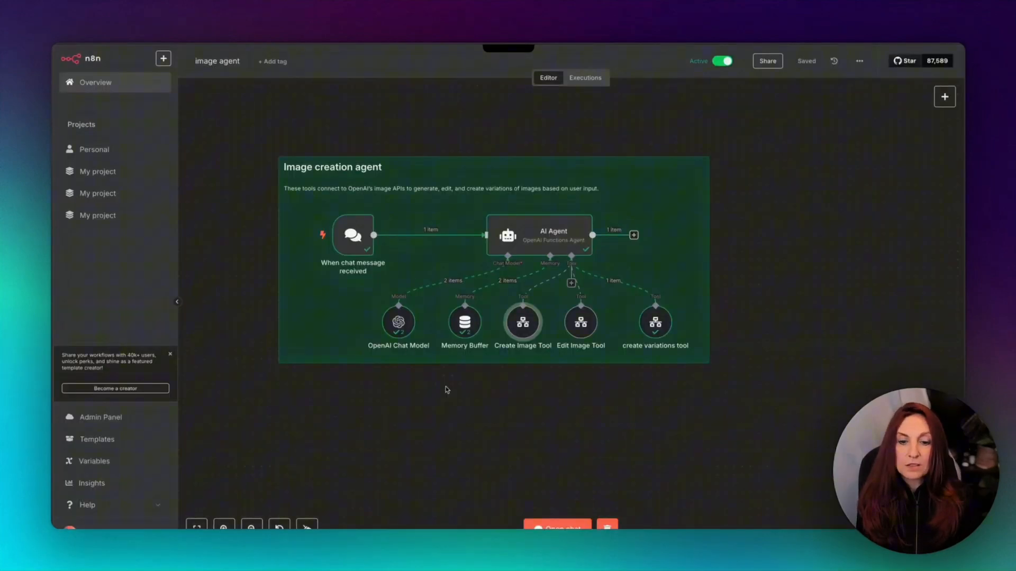
double_click(579, 321)
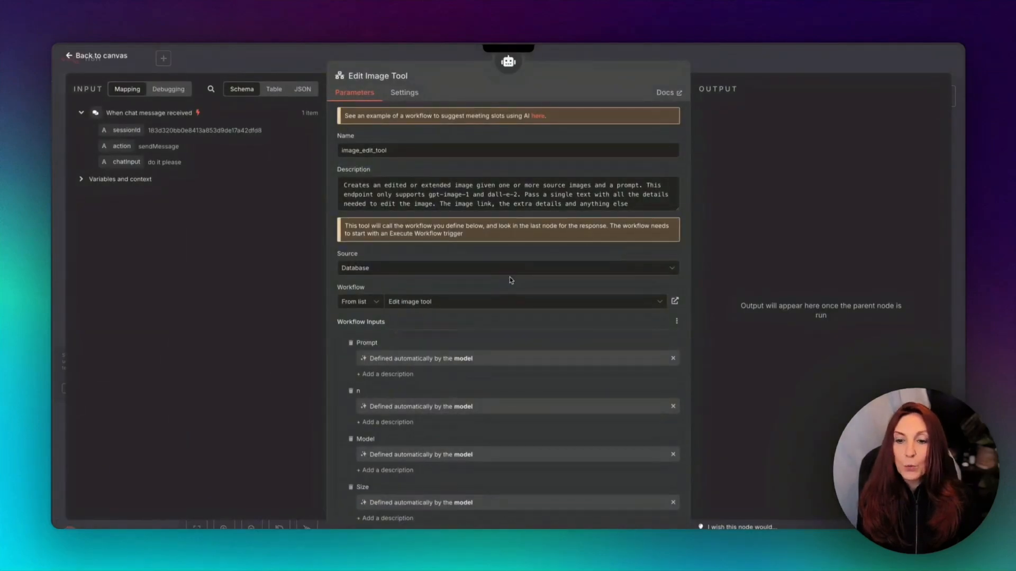
scroll("down", 3)
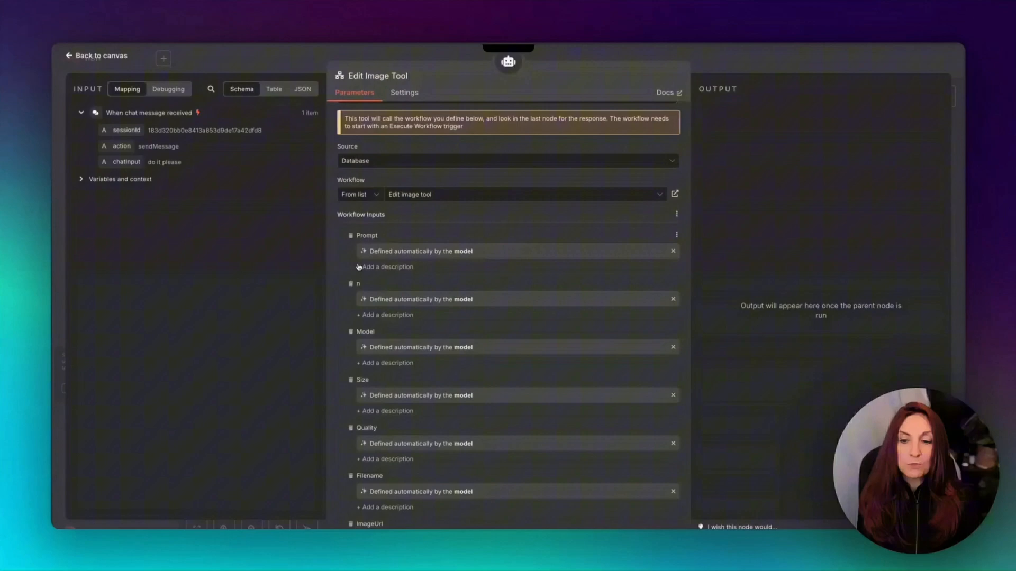
scroll("down", 3)
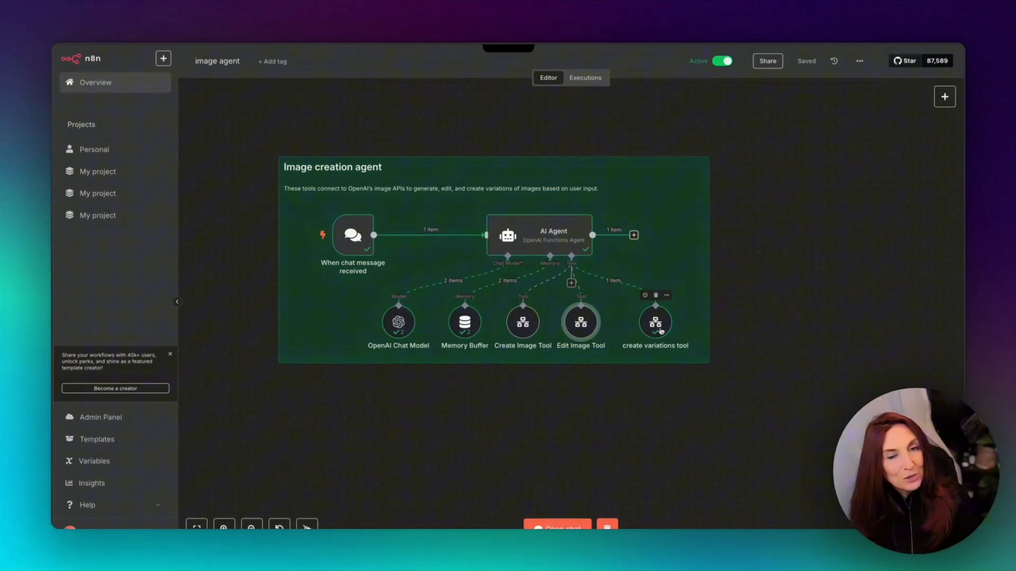
double_click(654, 320)
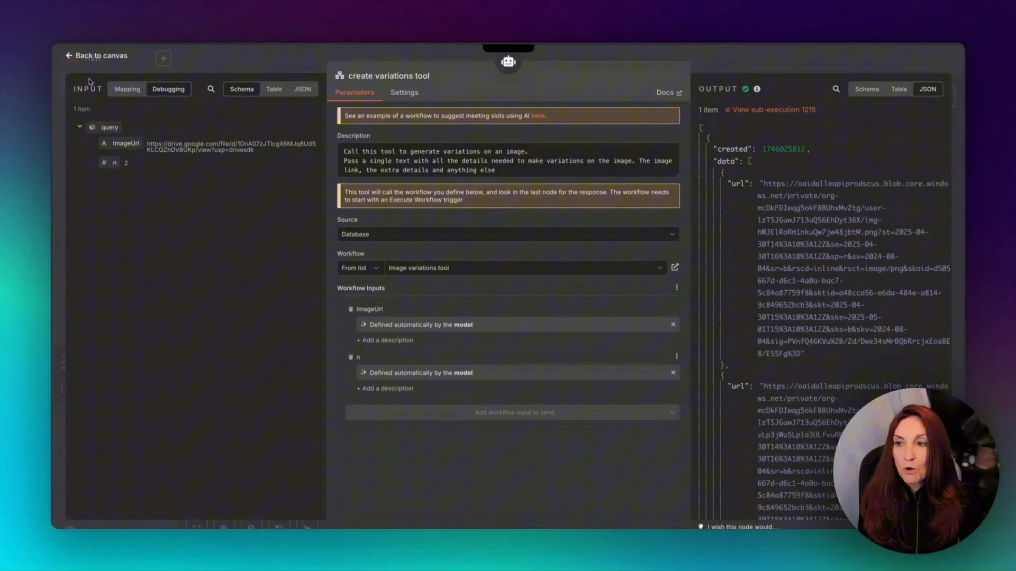
Return from the create variations tool node to the image agent canvas
left_click(96, 55)
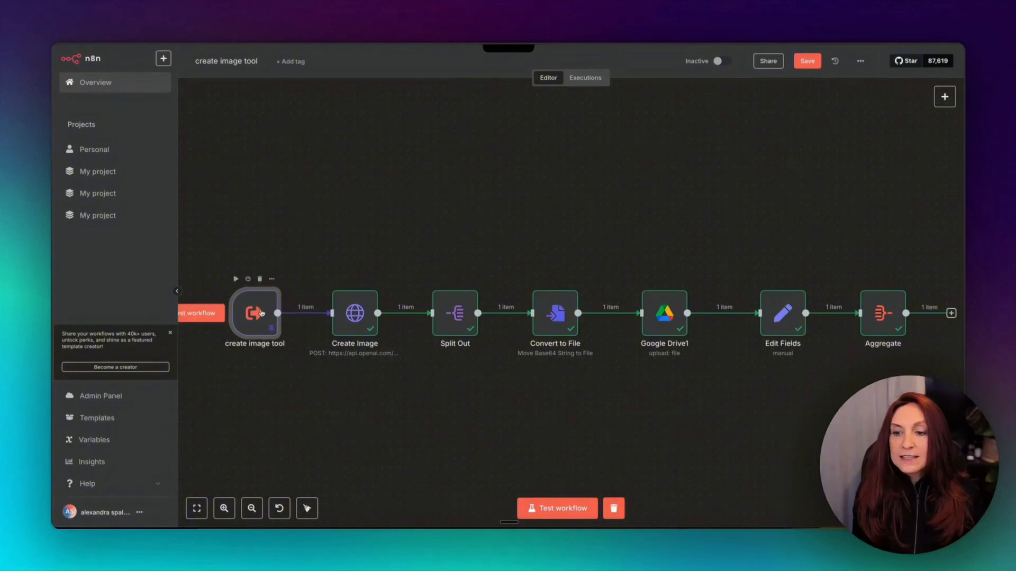
double_click(254, 314)
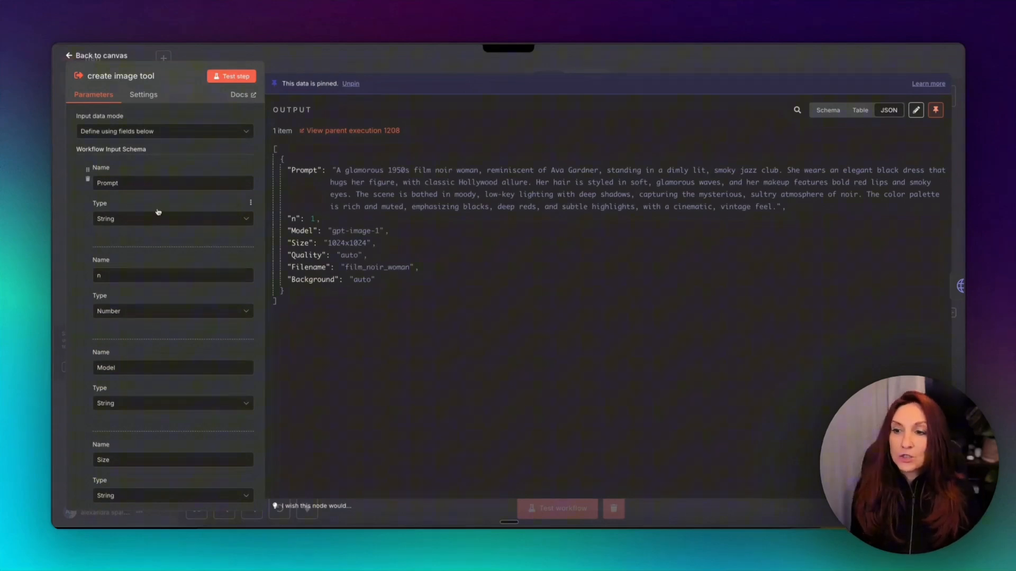
left_click(172, 182)
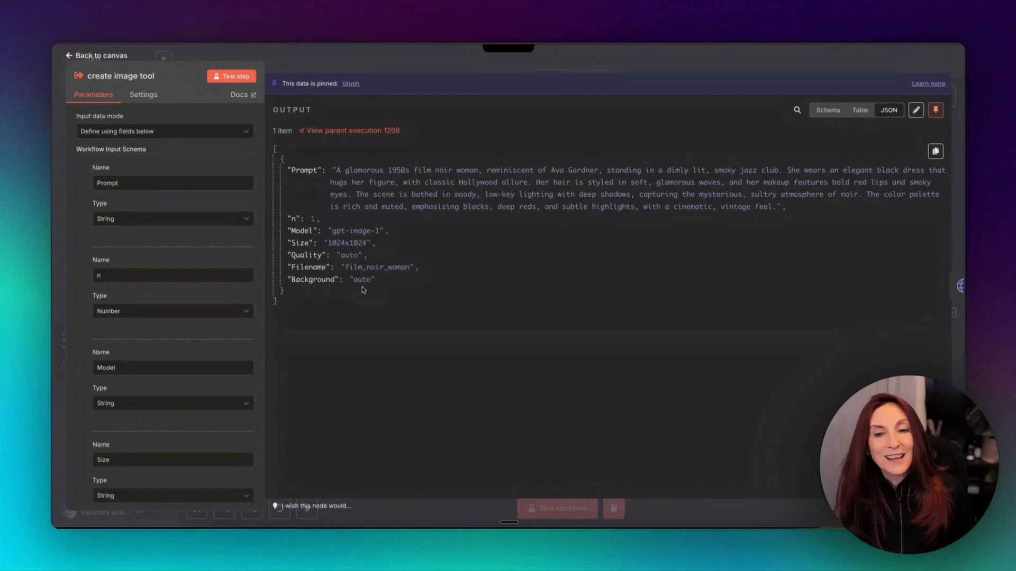
left_click(97, 55)
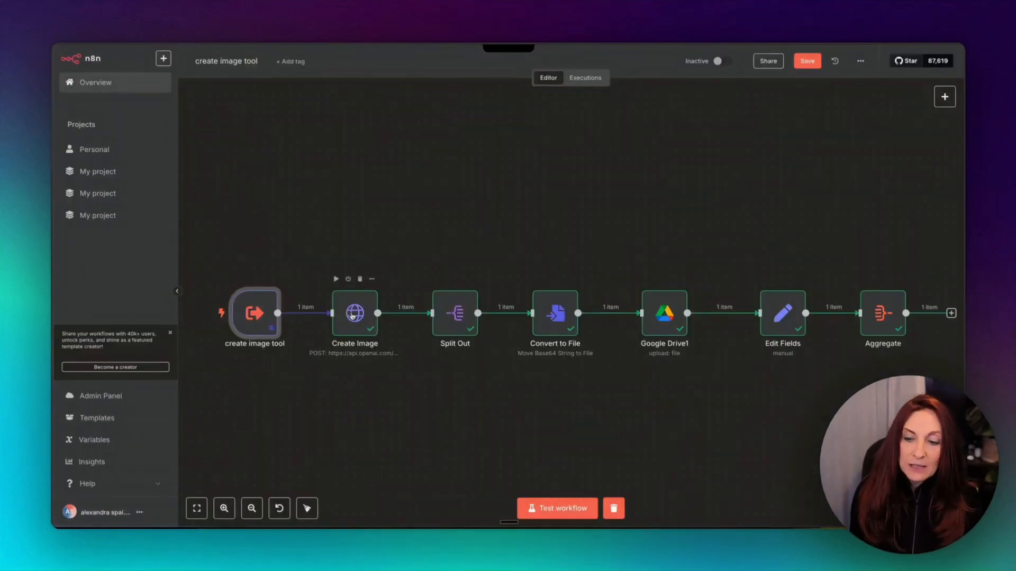
double_click(354, 313)
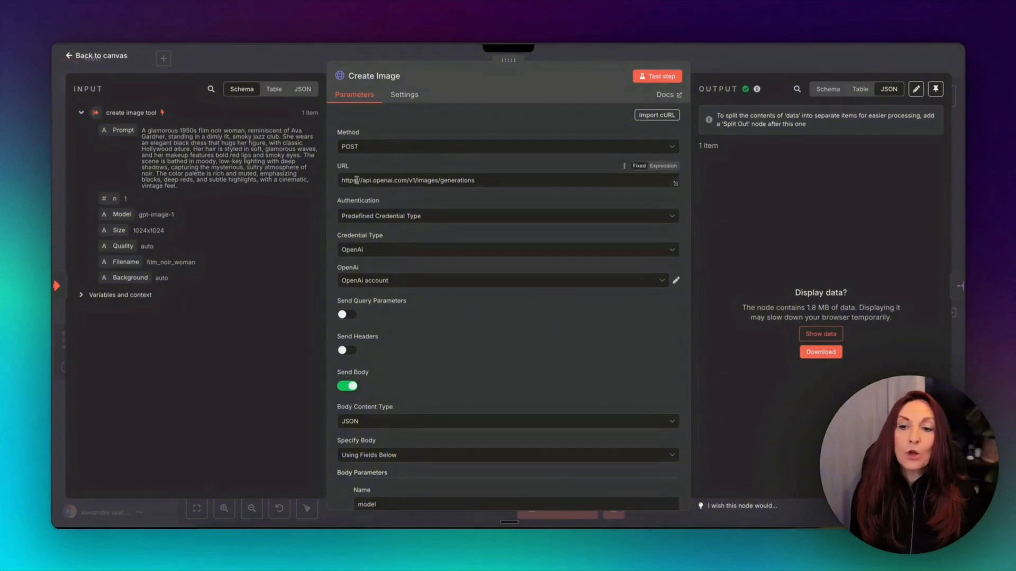
mouse_move(456, 180)
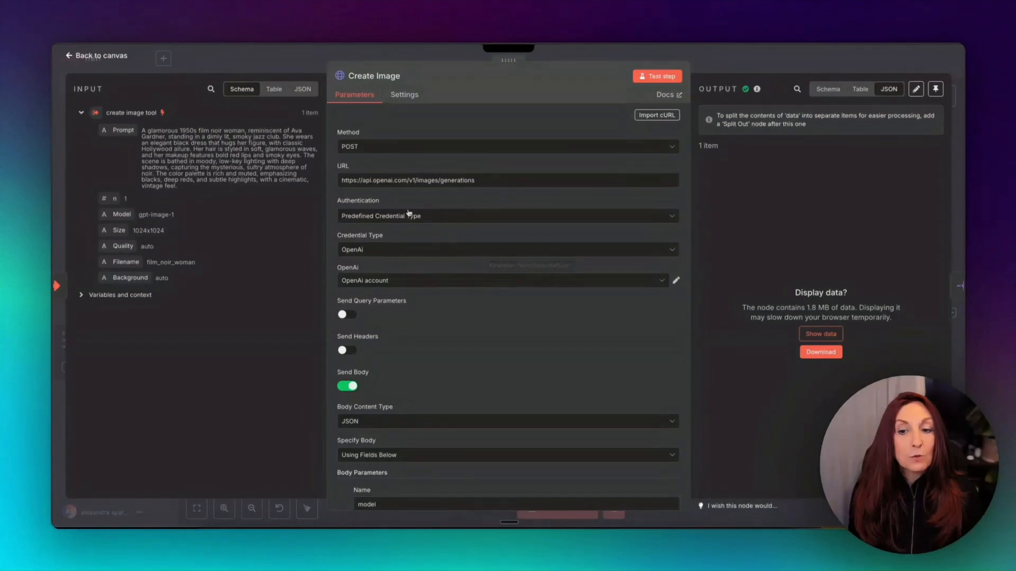
mouse_move(329, 256)
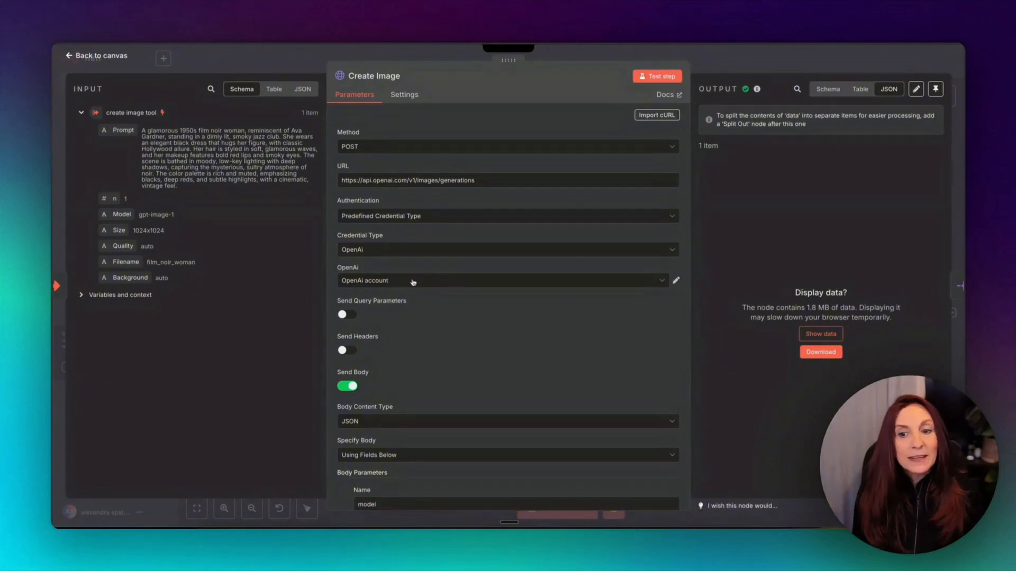
Review the Create Image POST credentials and JSON body, then go back to canvas
scroll("down", 3)
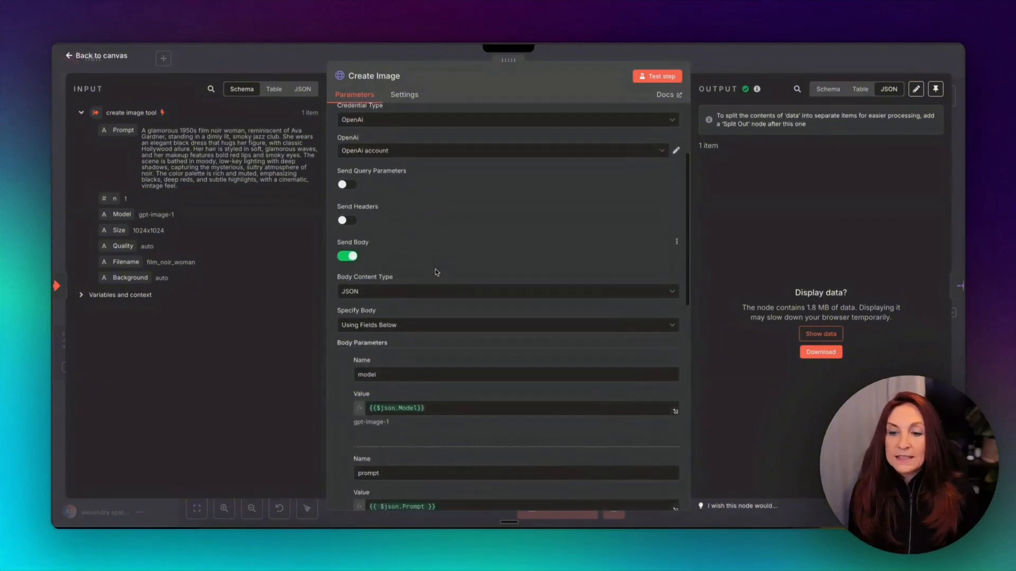
scroll("down", 3)
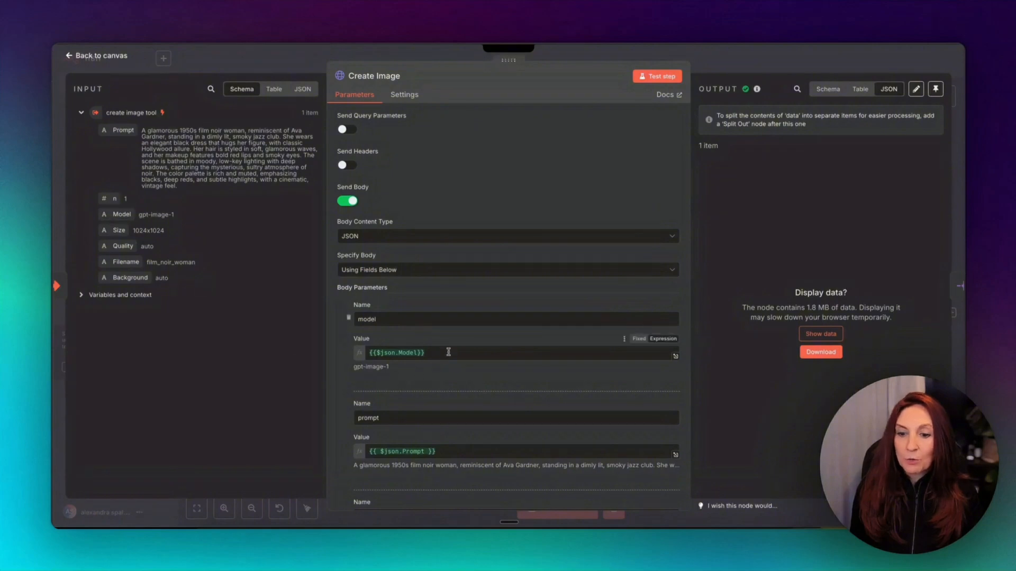
scroll("down", 3)
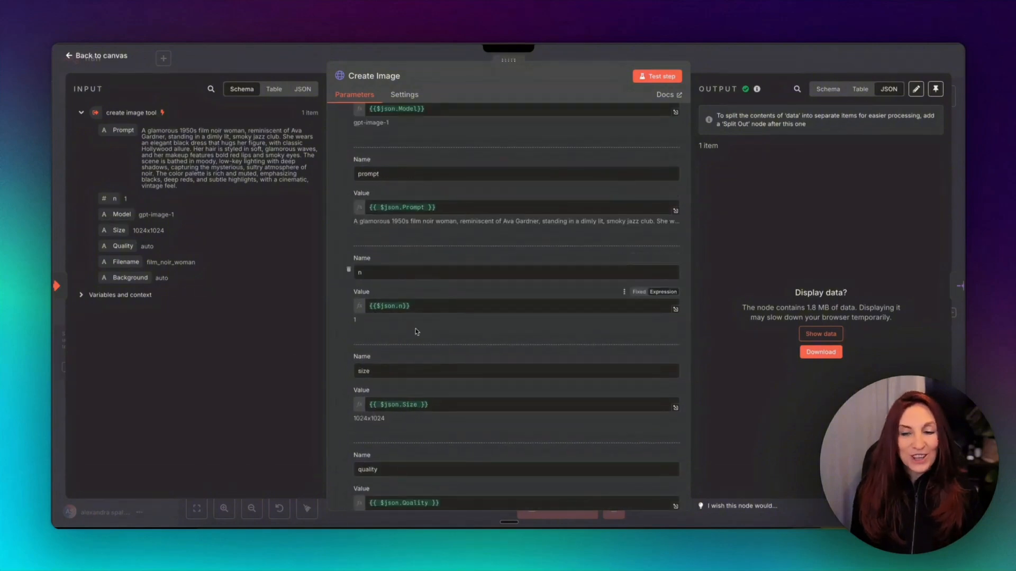
scroll("down", 3)
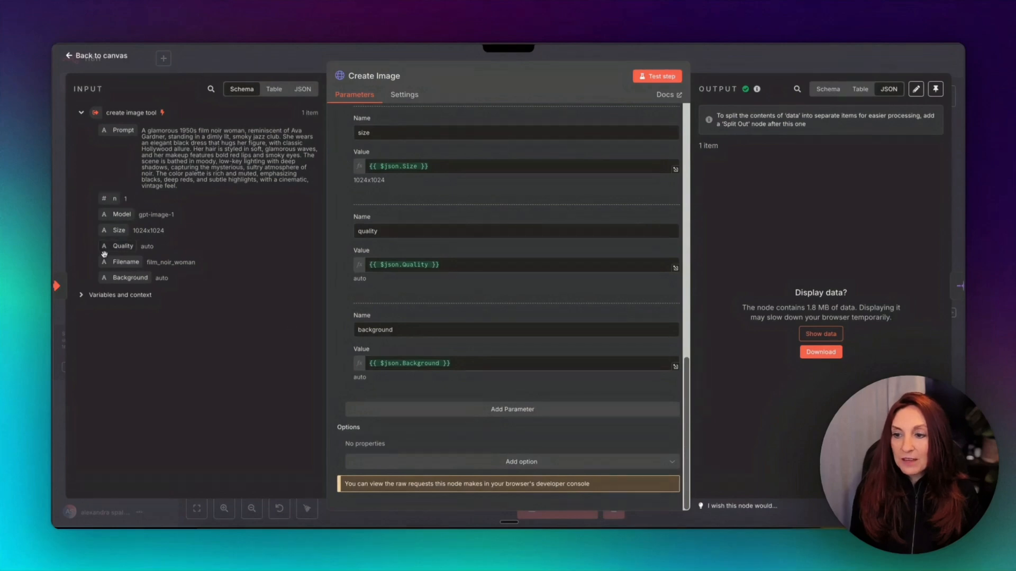
left_click(95, 55)
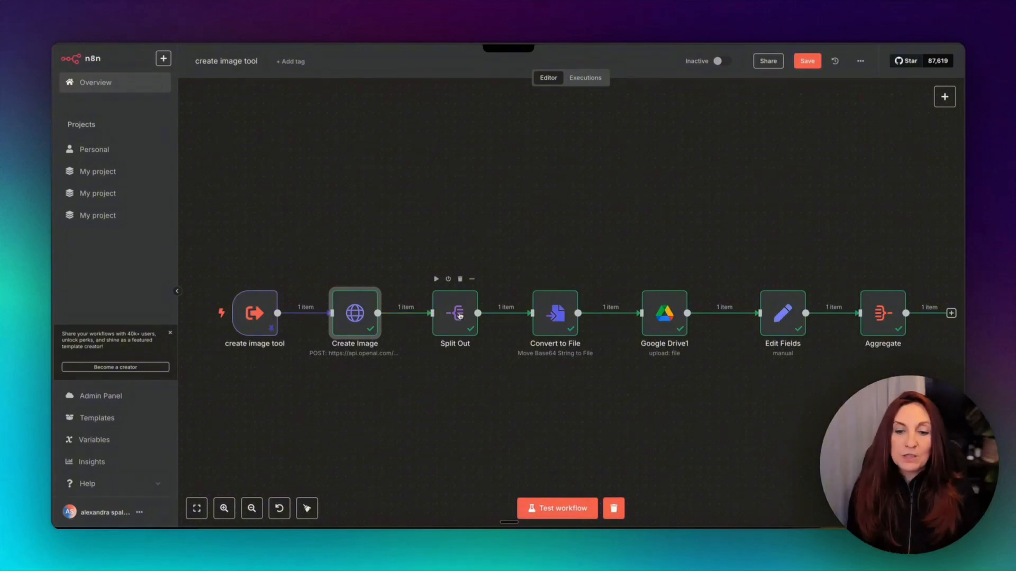
double_click(454, 312)
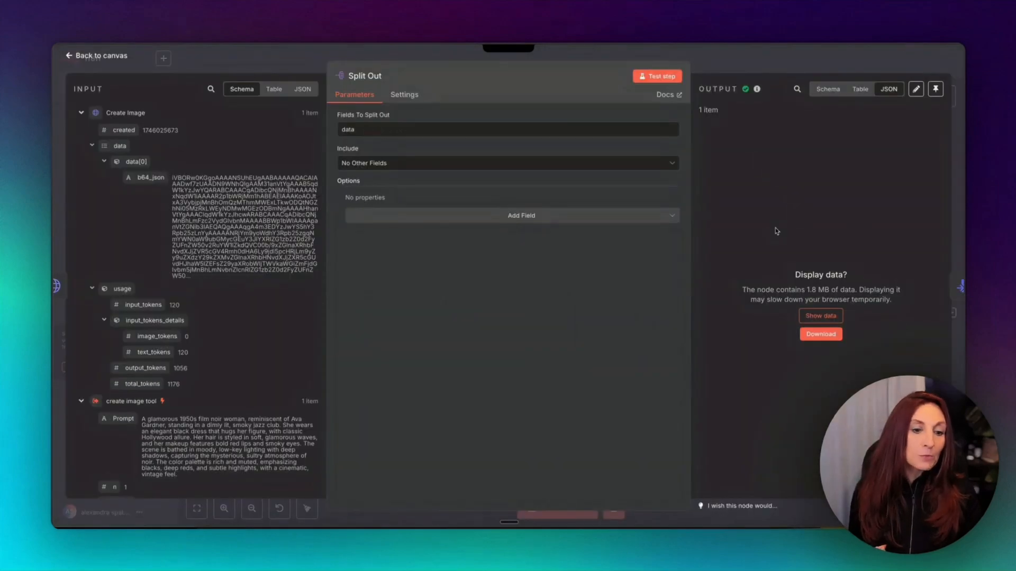
left_click(819, 315)
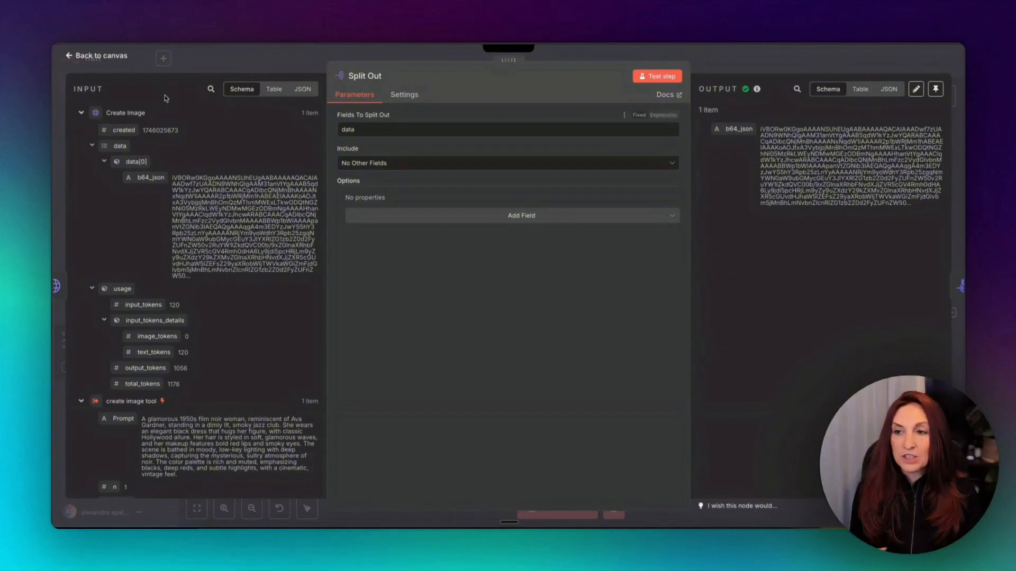
left_click(98, 55)
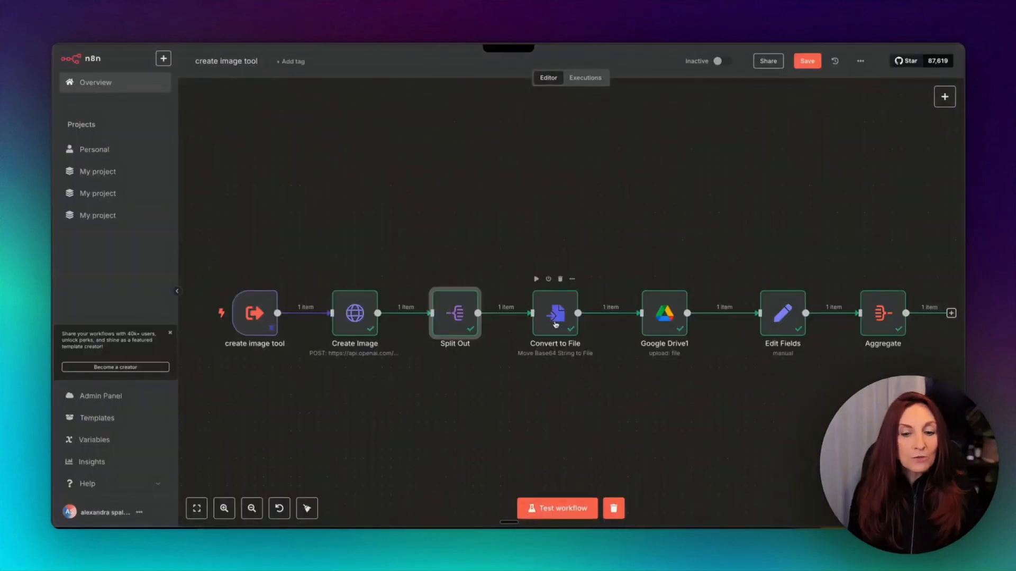
left_click(554, 313)
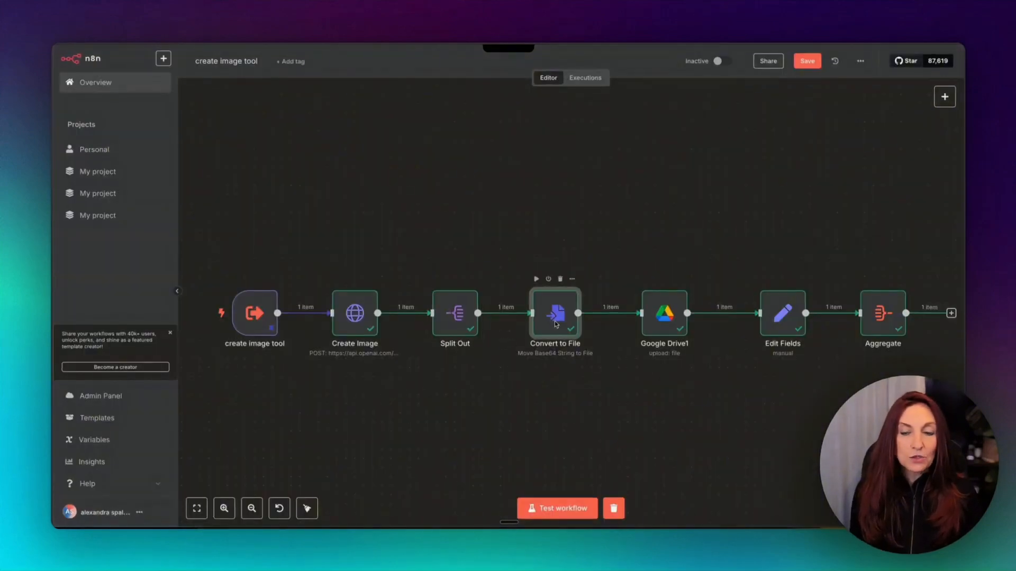
double_click(555, 313)
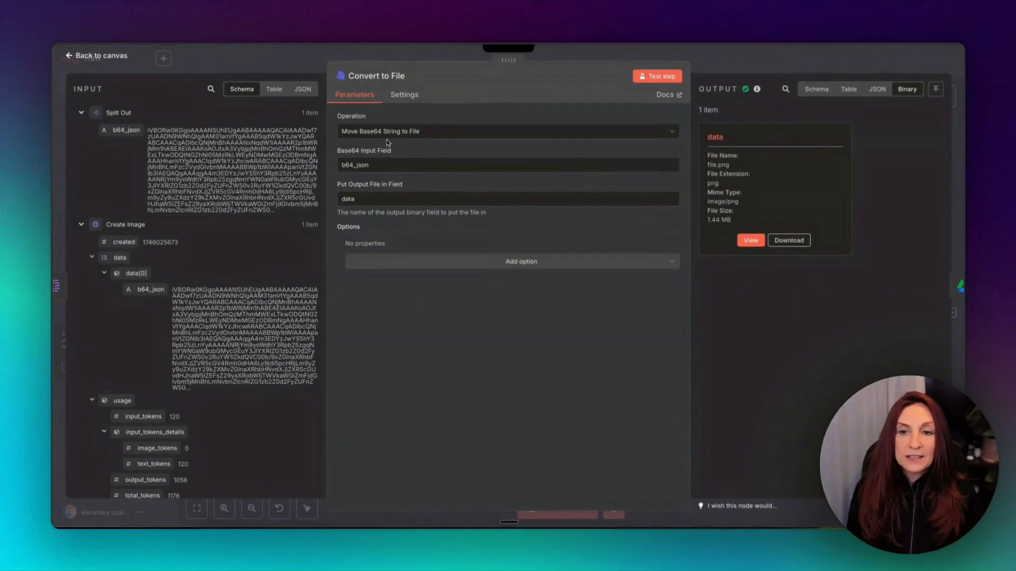
mouse_move(475, 146)
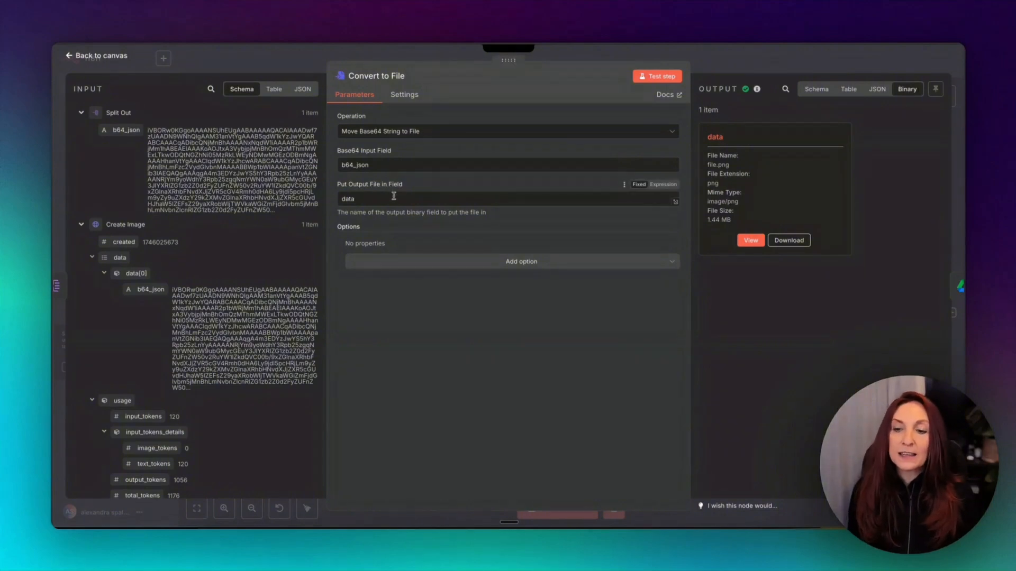
mouse_move(368, 201)
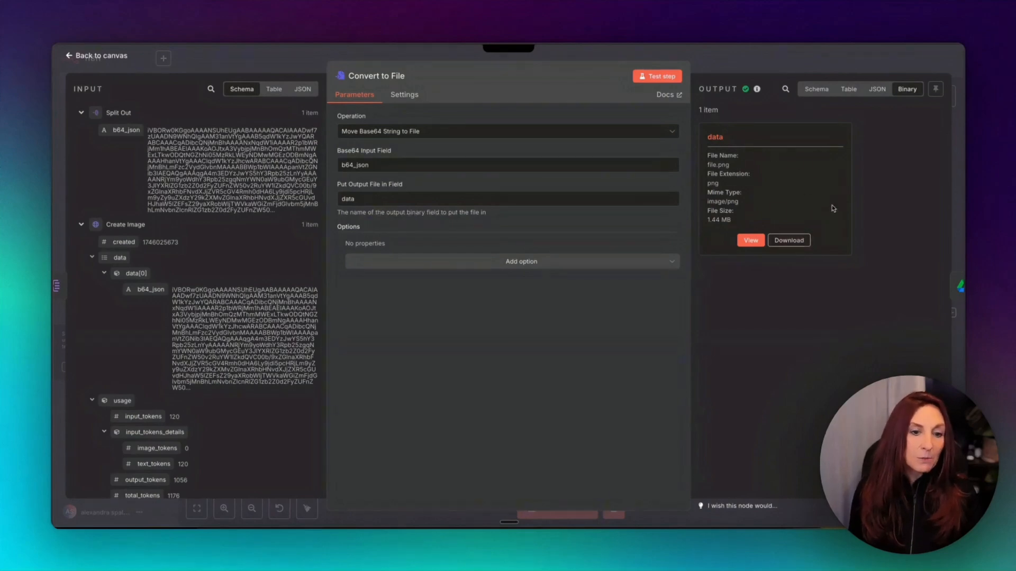
left_click(96, 55)
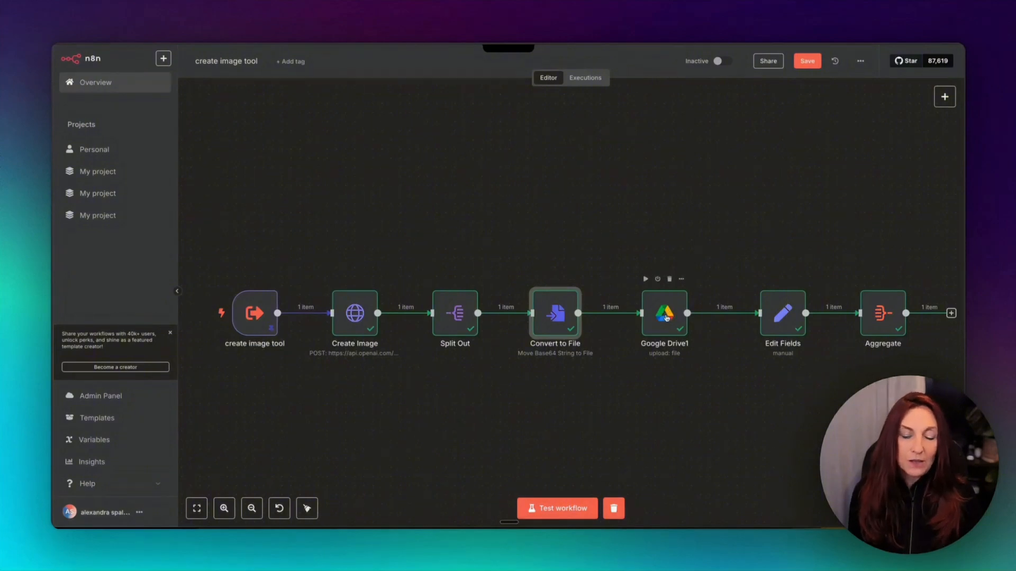
double_click(664, 314)
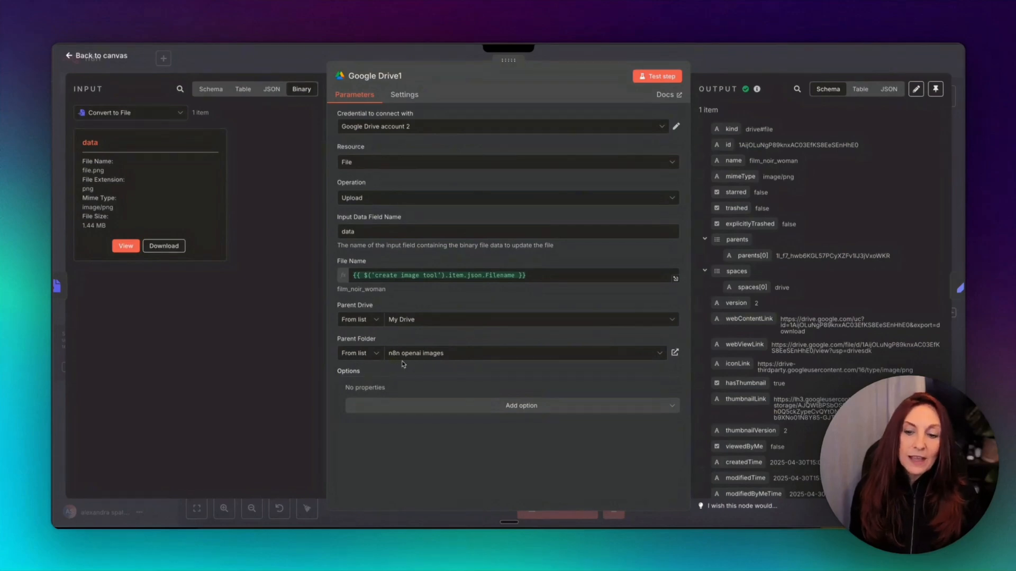
mouse_move(74, 162)
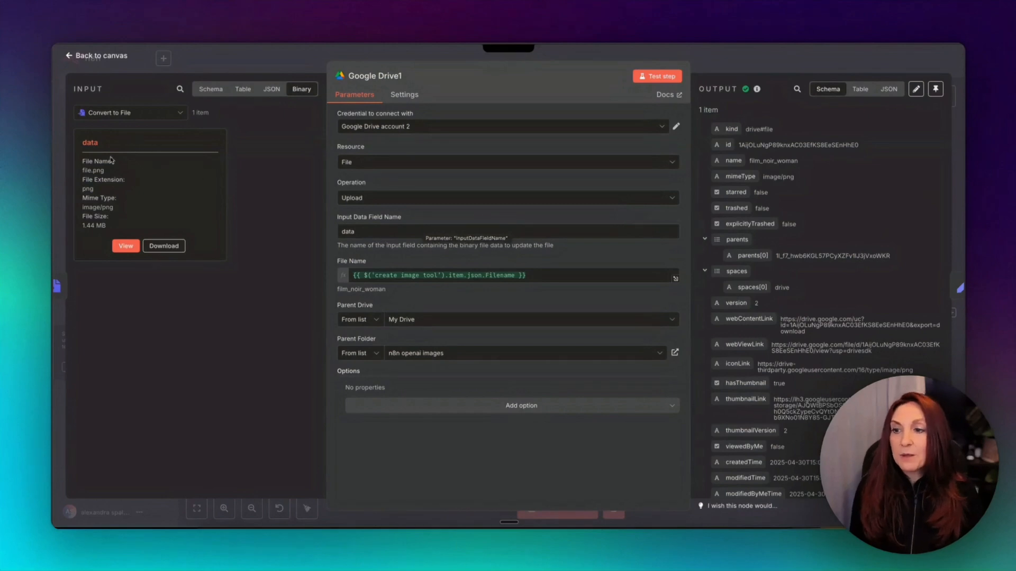
mouse_move(318, 210)
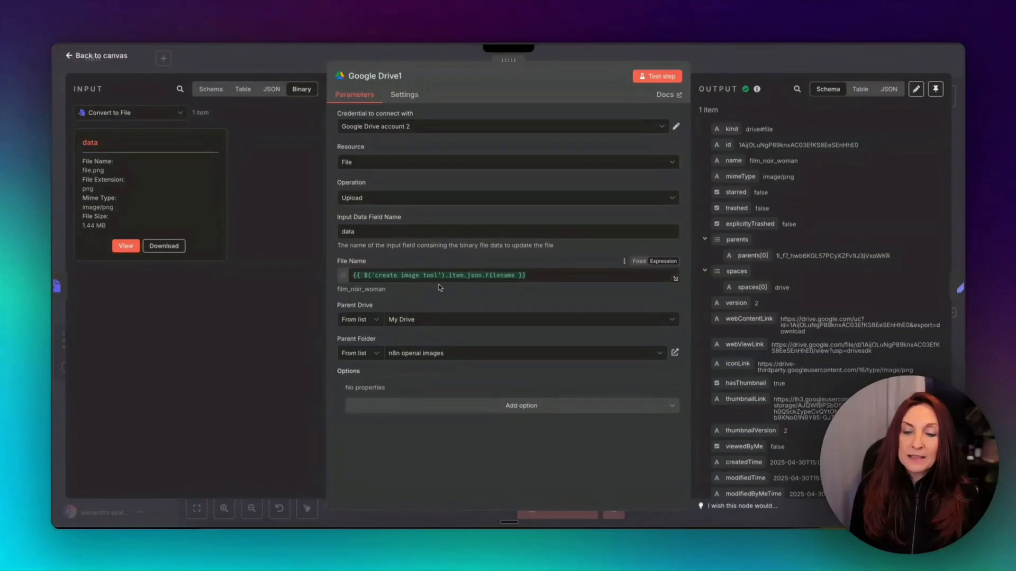
mouse_move(112, 100)
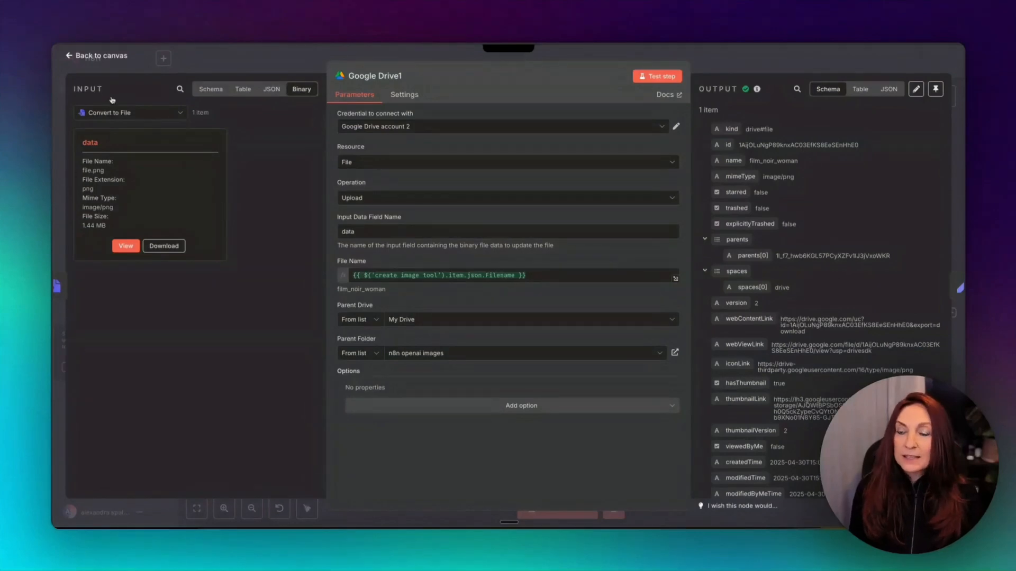
left_click(210, 89)
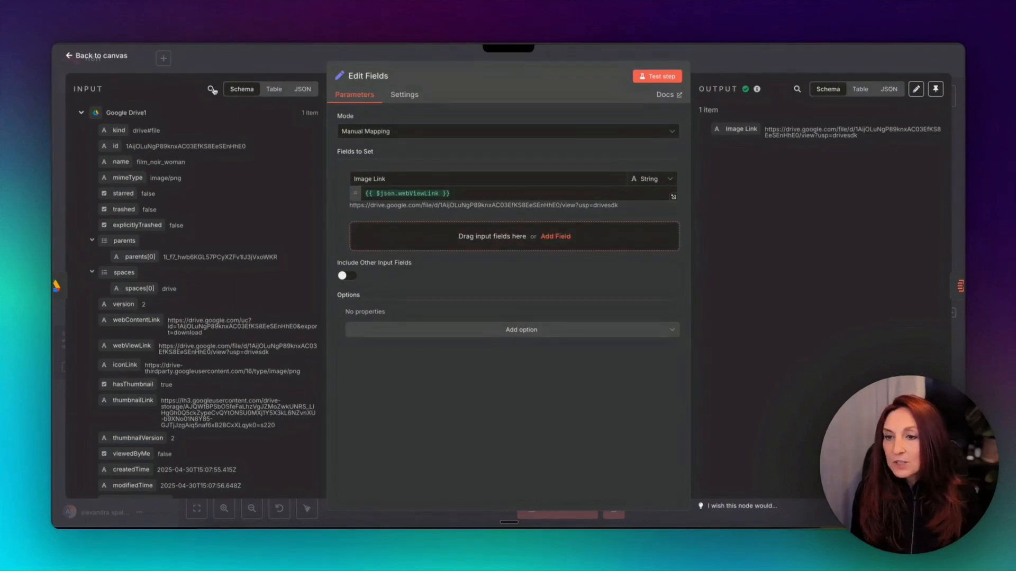
left_click(211, 89)
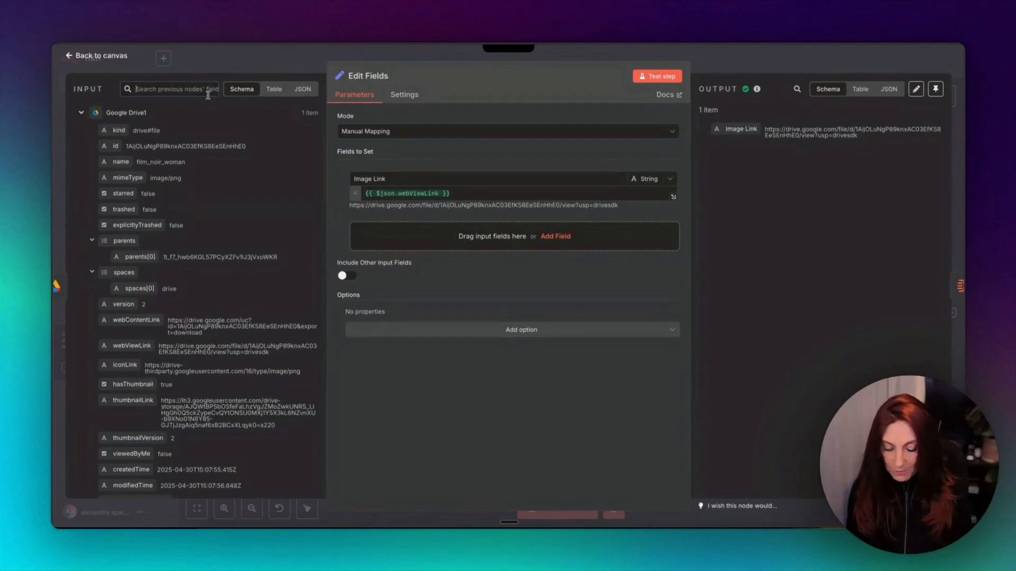
type("web")
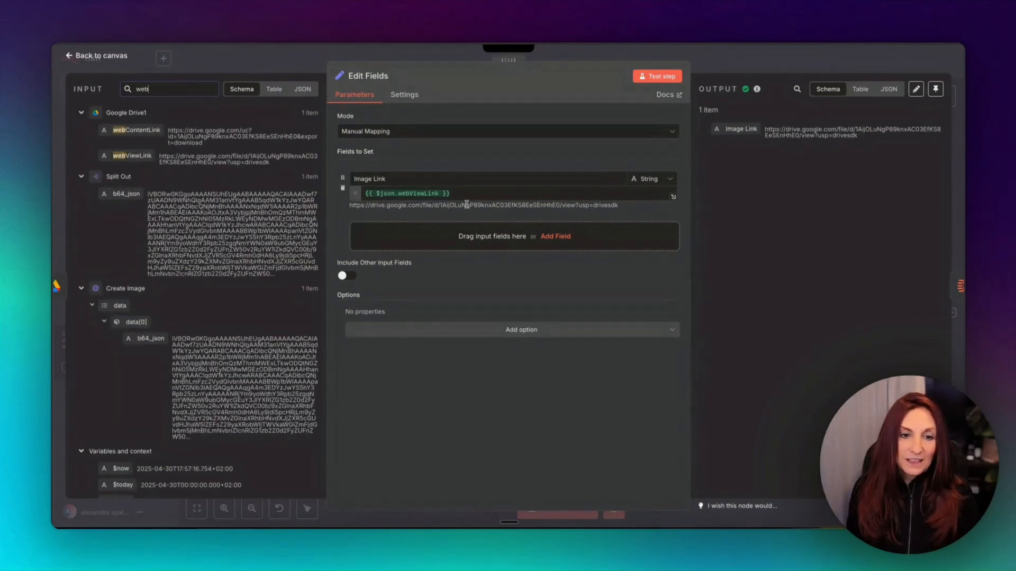
left_click(96, 55)
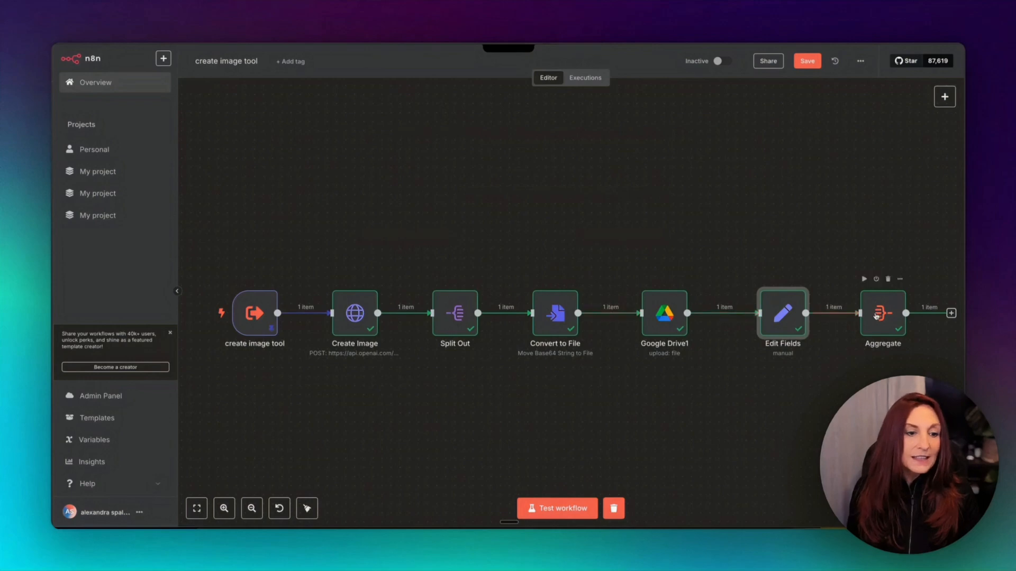
double_click(883, 314)
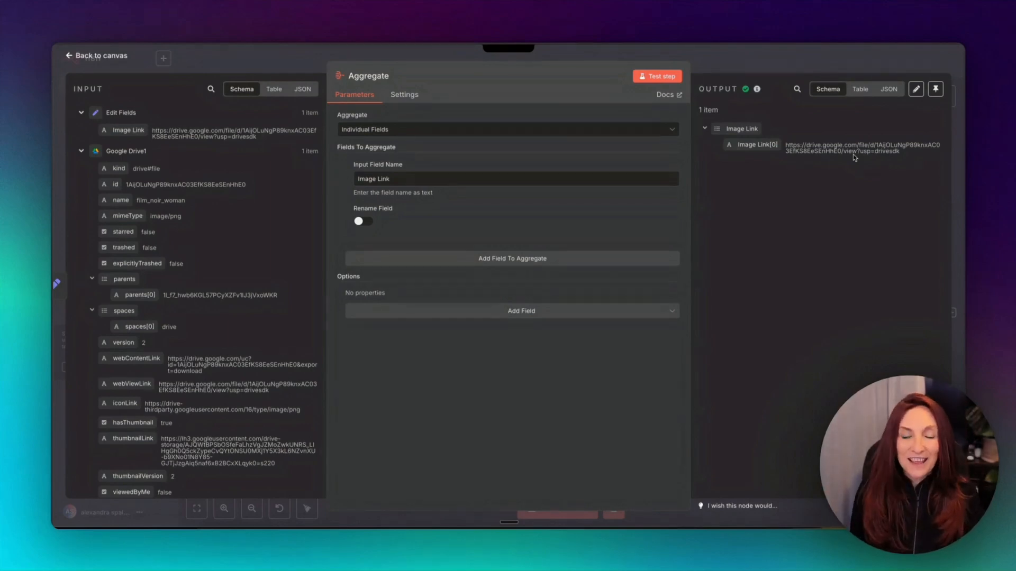
left_click(96, 55)
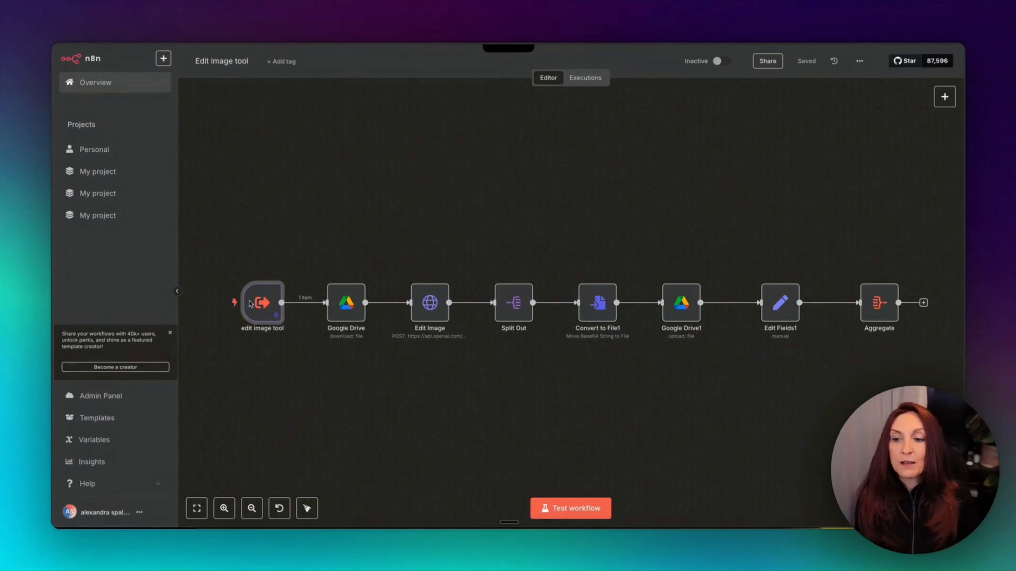
Review the trigger's pinned luxury restaurant edit prompt, then open the Google Drive download node
double_click(262, 302)
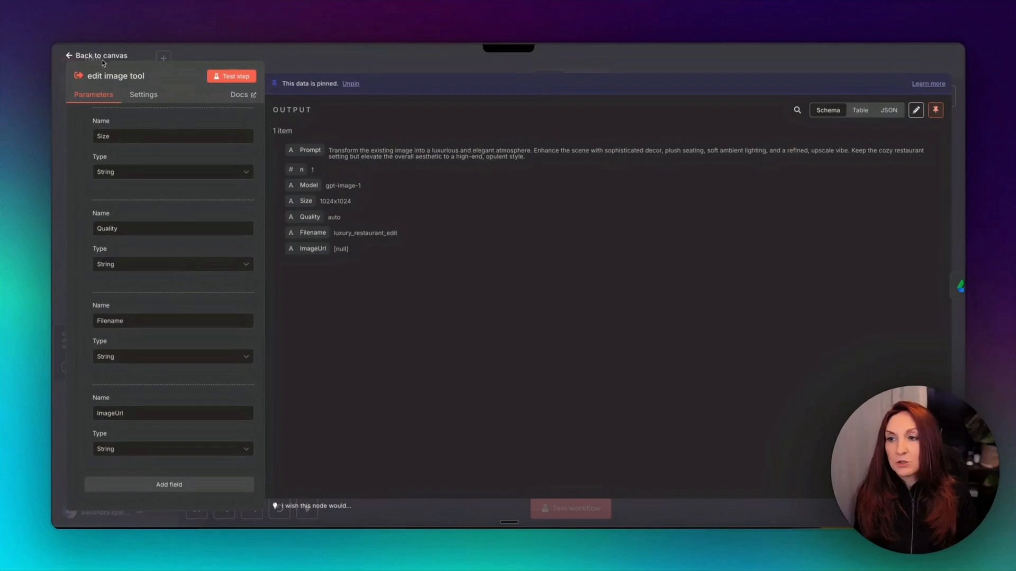
left_click(100, 56)
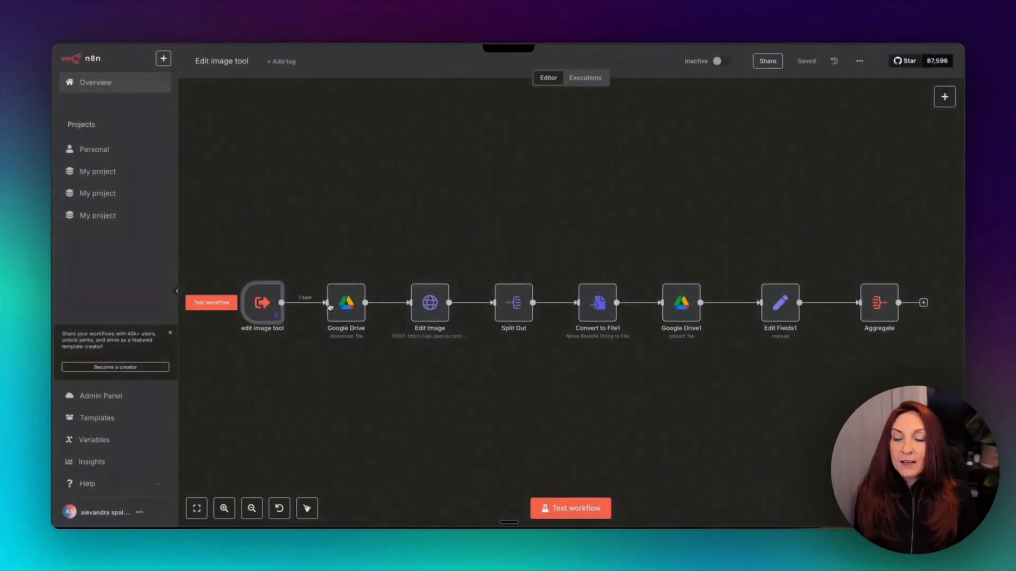
left_click(346, 303)
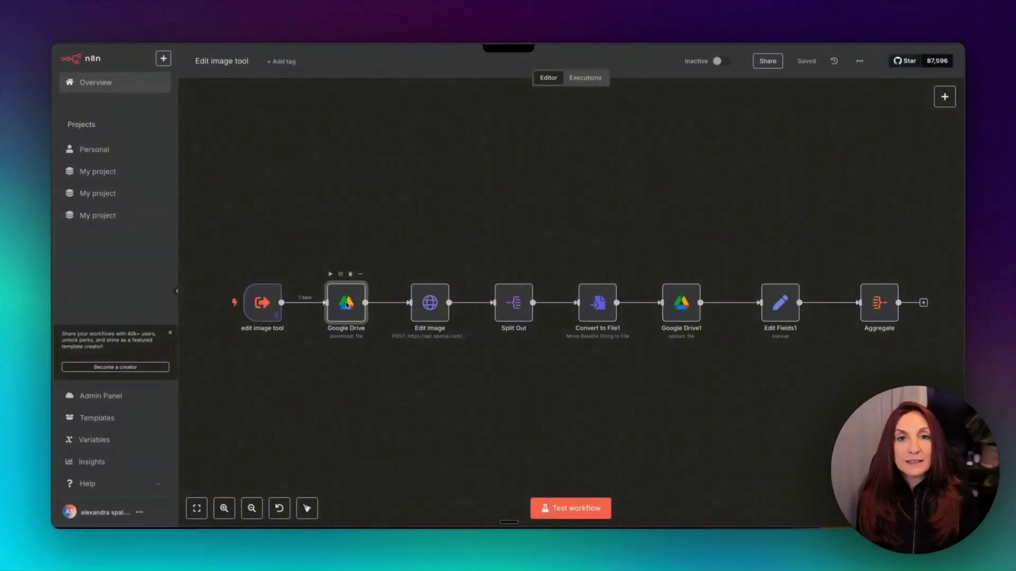
double_click(346, 302)
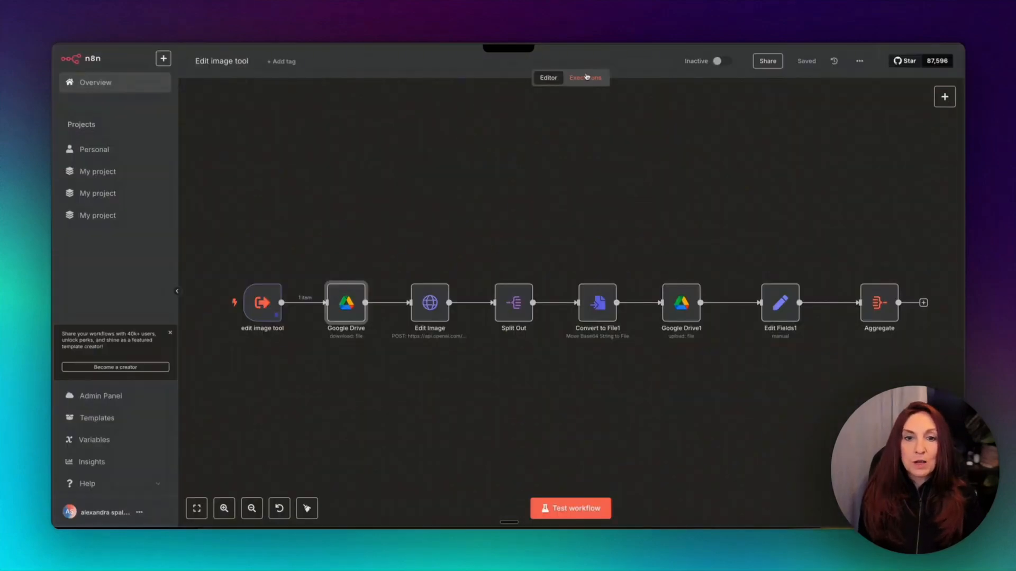
Load the past noir-edit execution into the editor, unpinning the trigger's test data
left_click(584, 78)
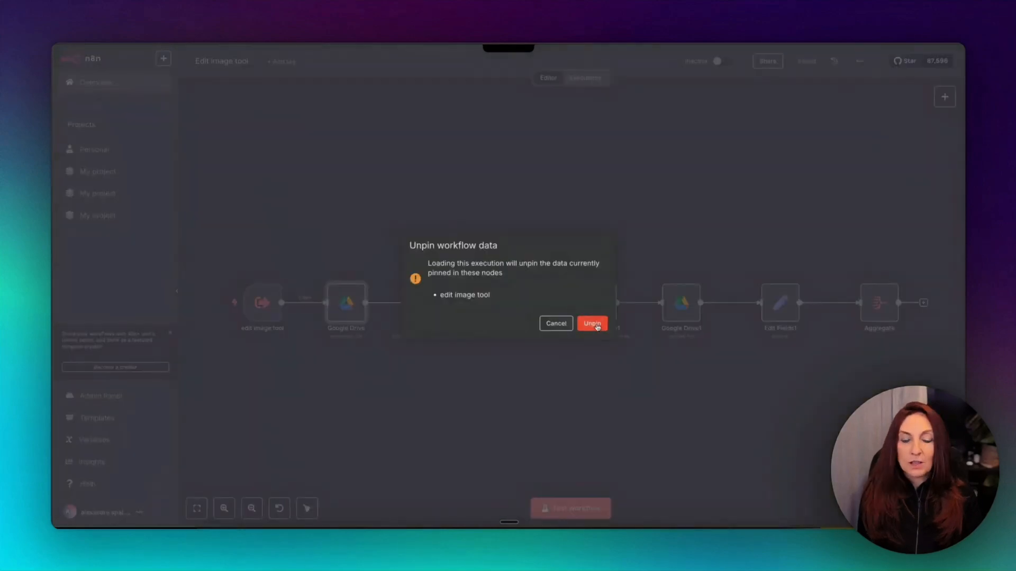
left_click(590, 323)
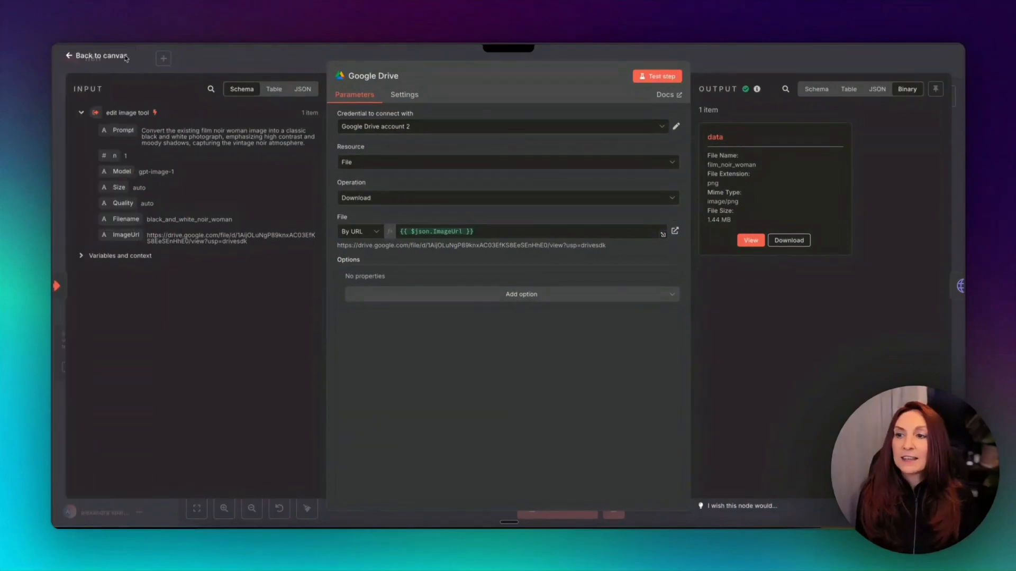
left_click(99, 55)
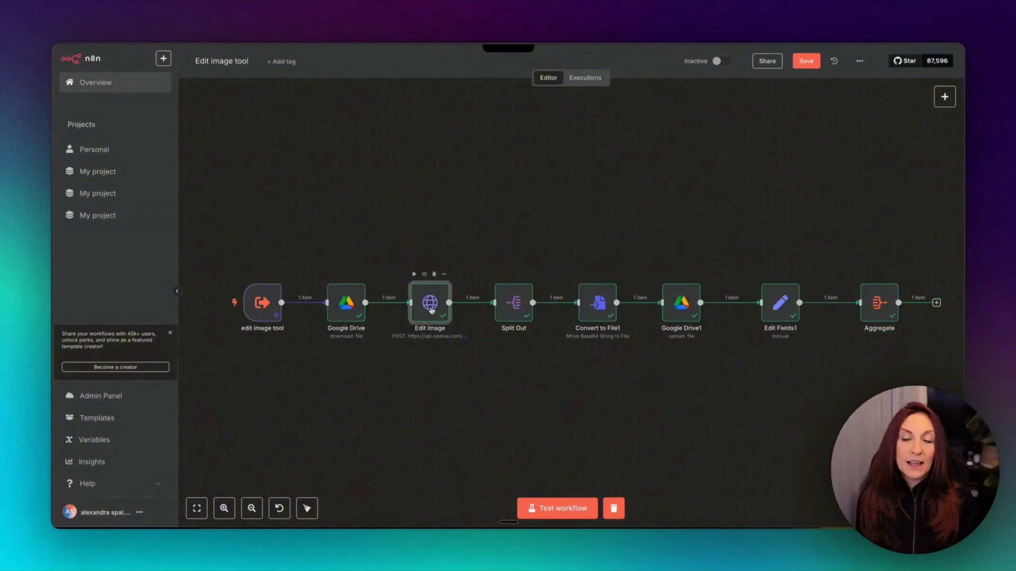
Review the Edit Image Form-Data body fields: image, model, prompt, n, size and quality
double_click(429, 303)
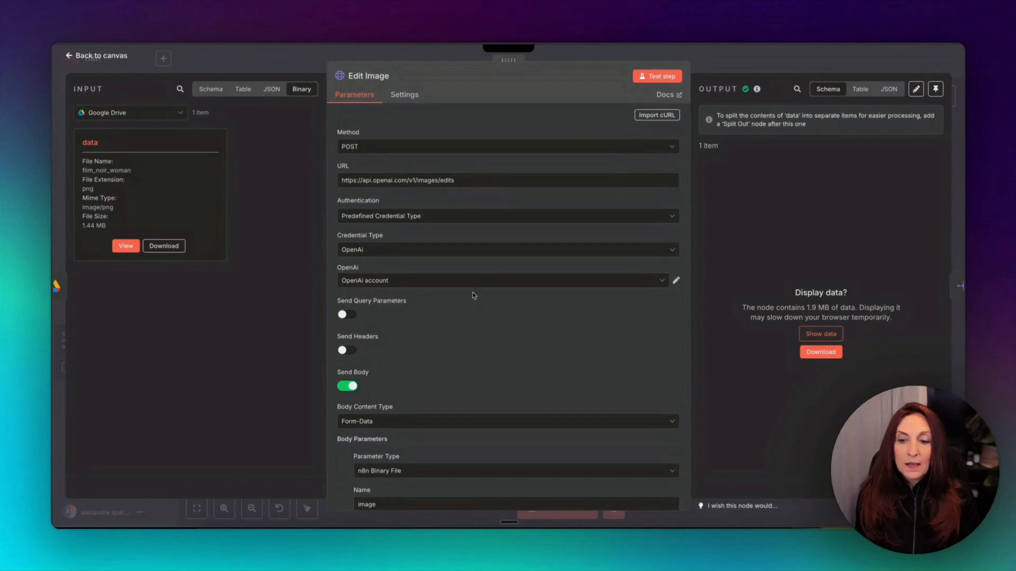
scroll("down", 3)
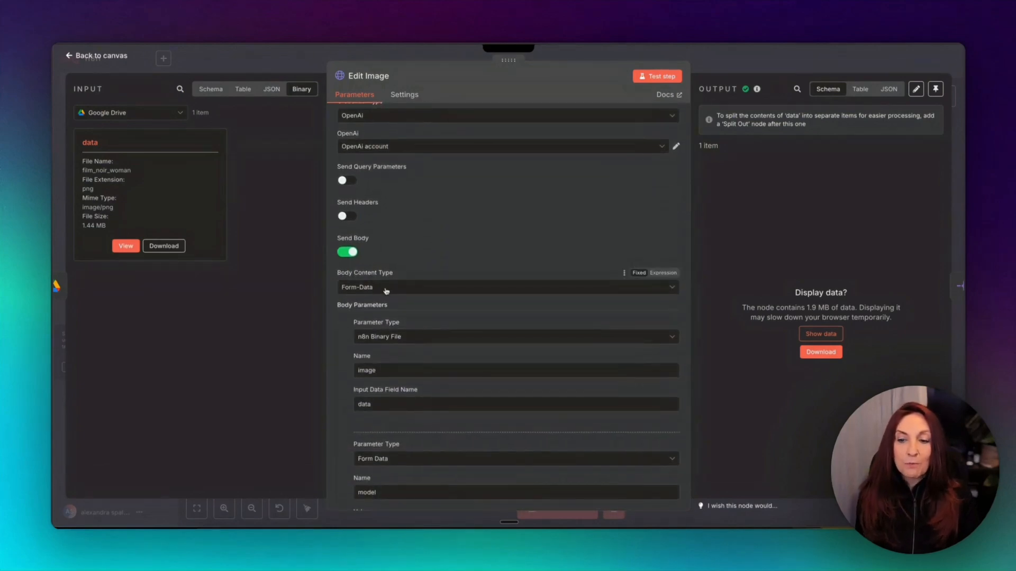
left_click(507, 286)
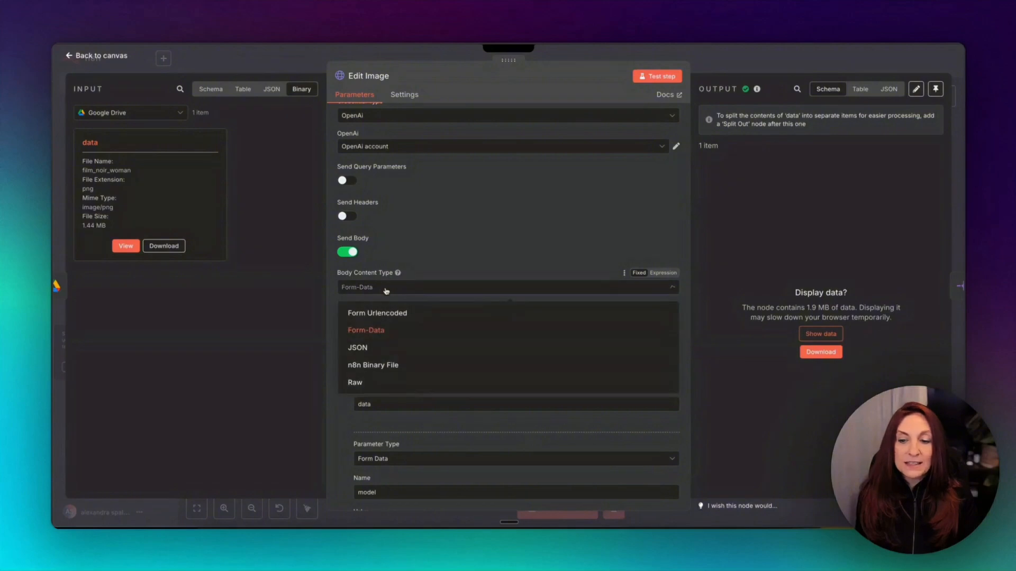
left_click(366, 329)
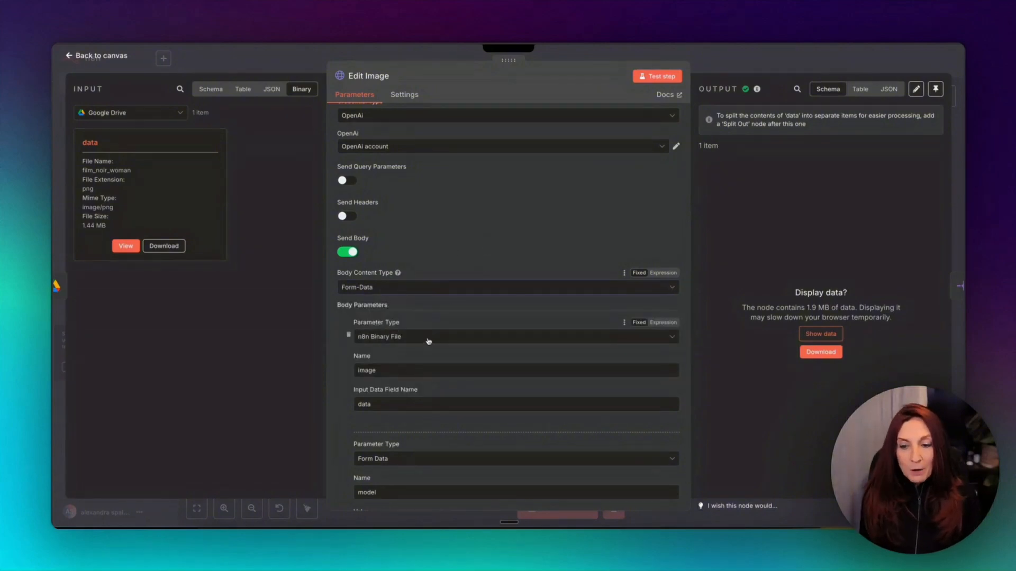
mouse_move(419, 342)
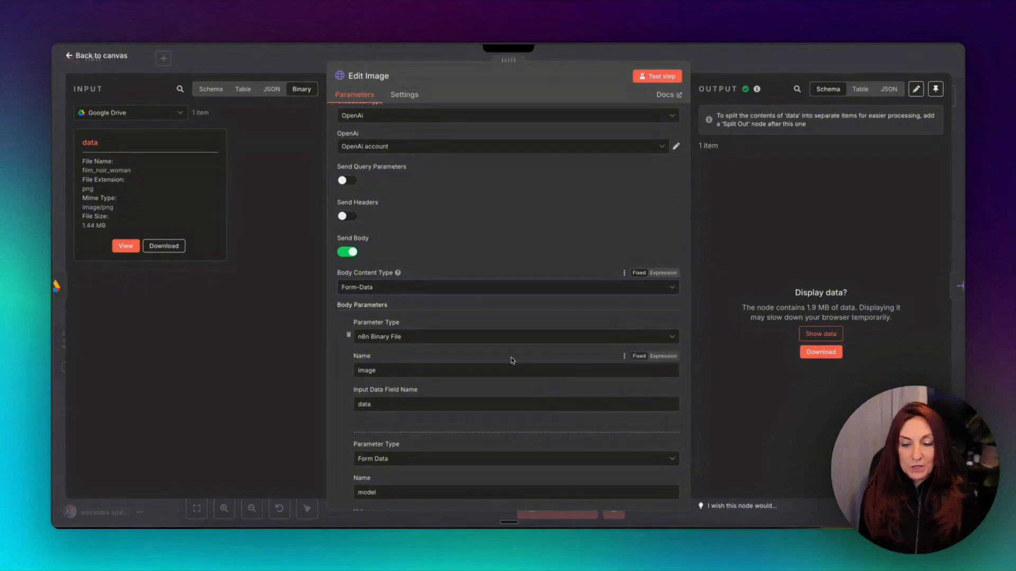
scroll("down", 3)
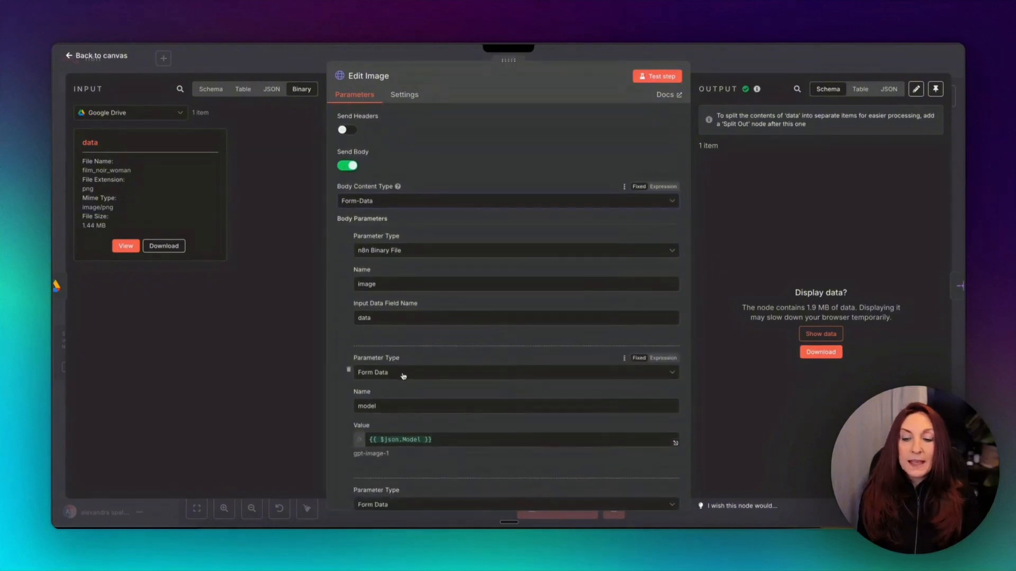
scroll("down", 3)
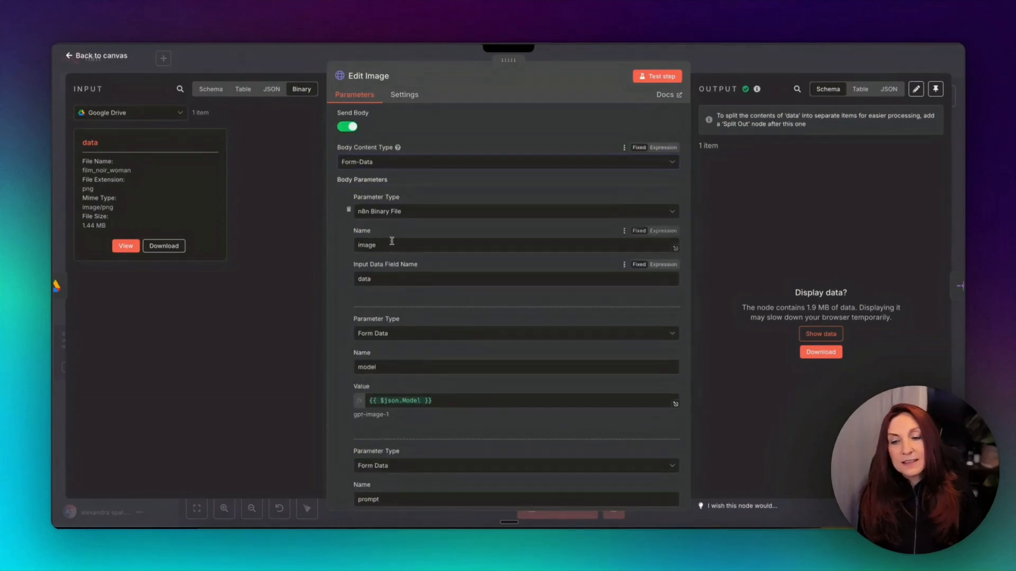
mouse_move(415, 220)
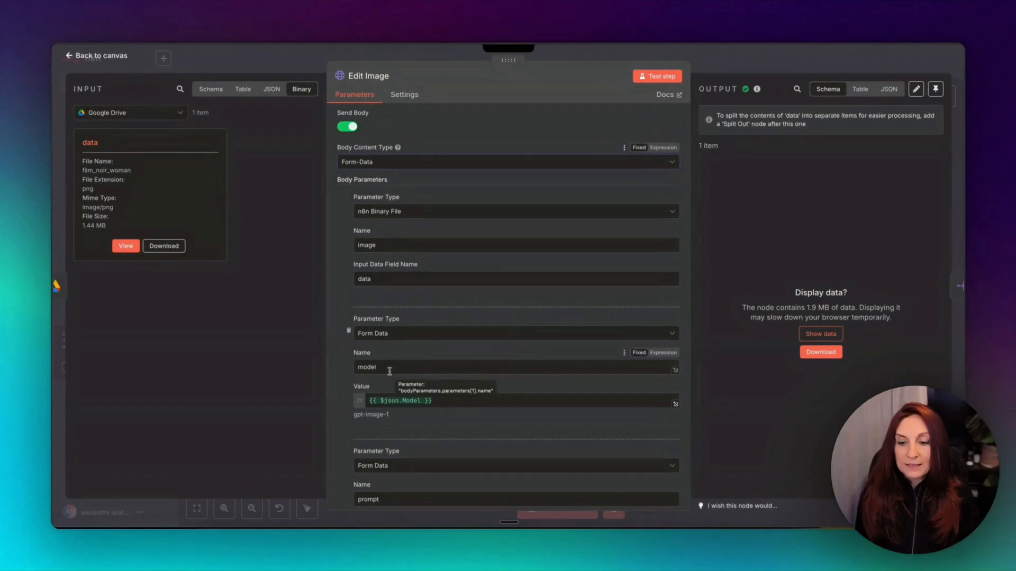
scroll("down", 3)
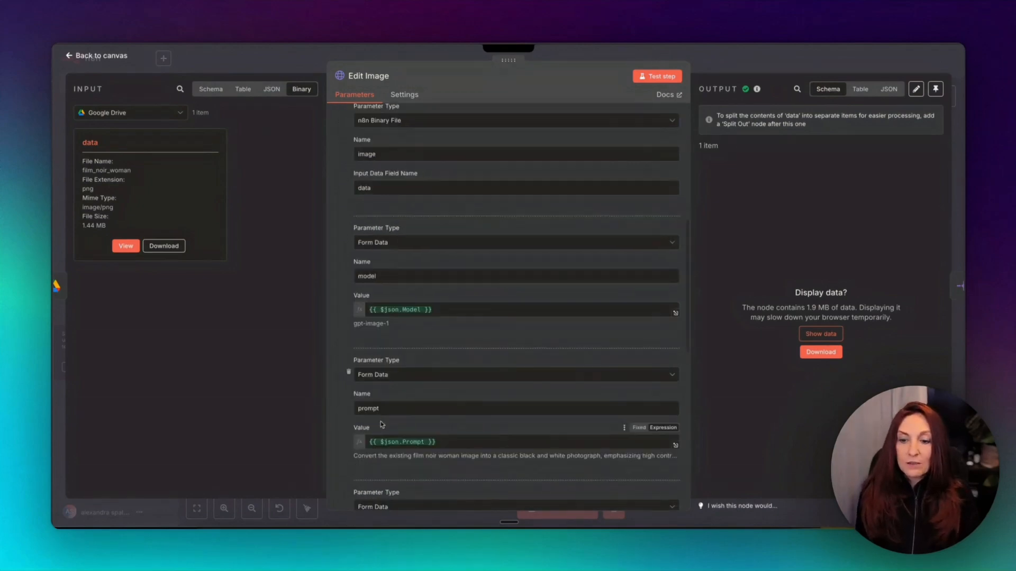
scroll("down", 3)
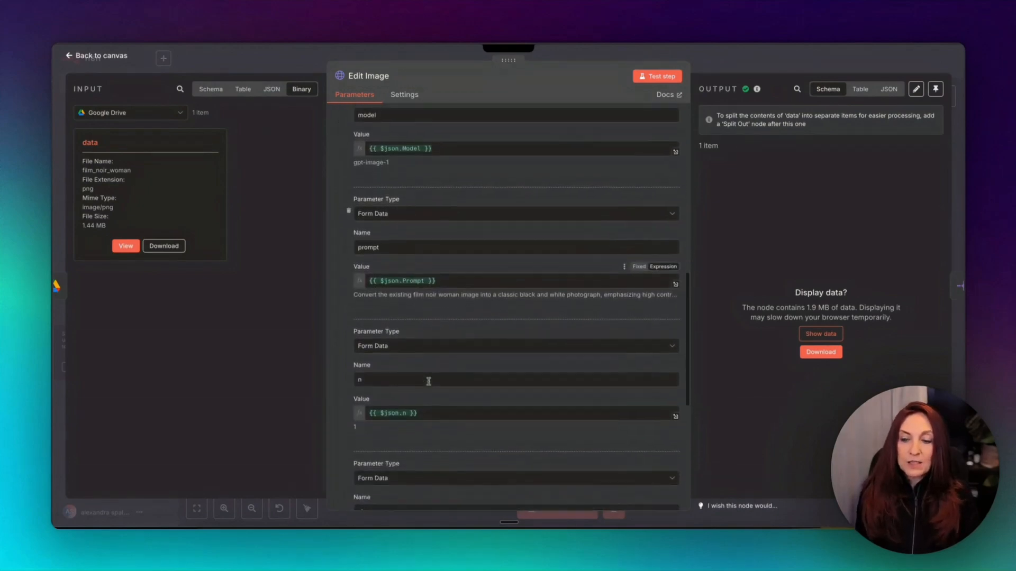
scroll("down", 3)
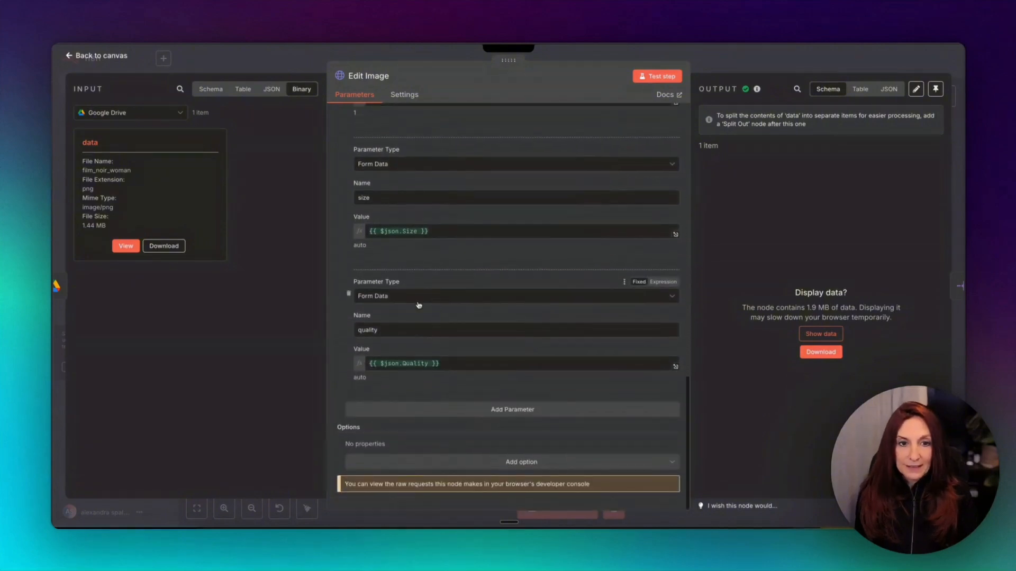
left_click(96, 55)
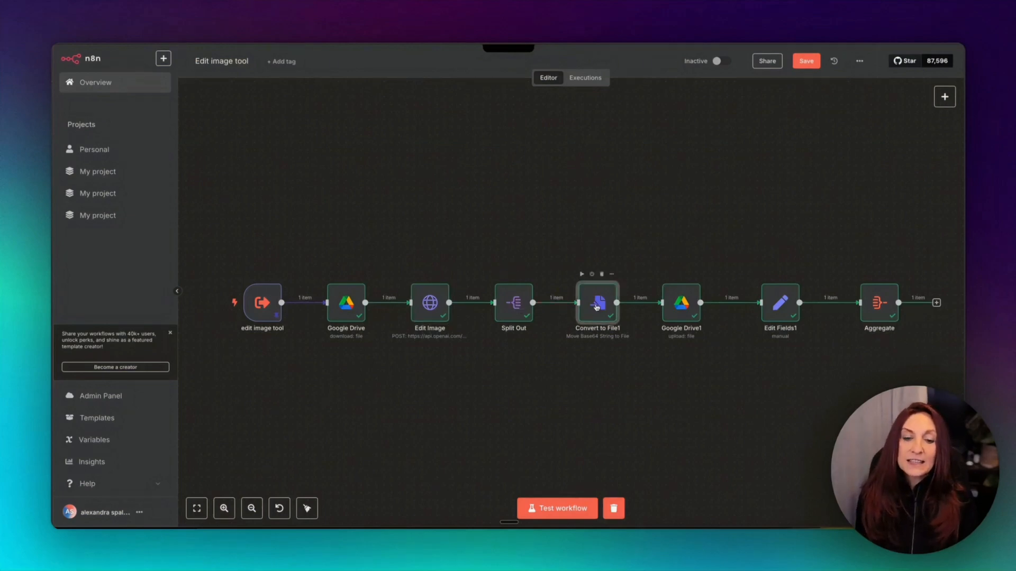
double_click(597, 303)
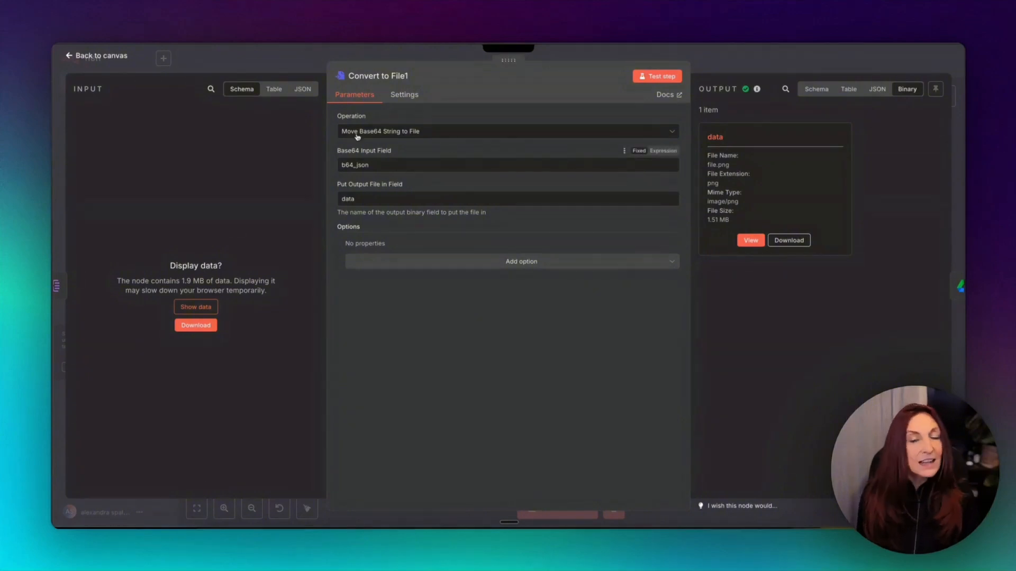
left_click(96, 55)
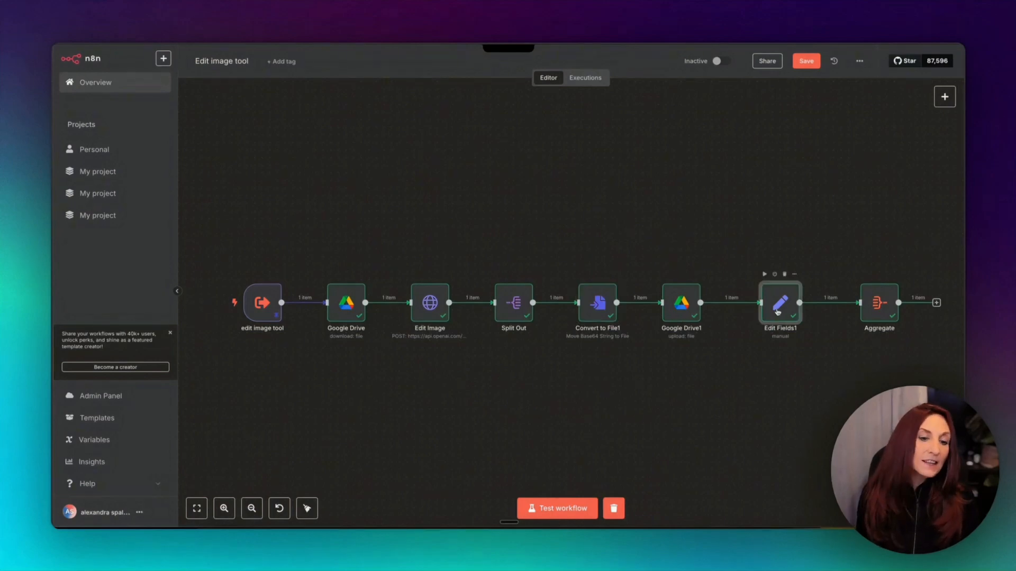
double_click(780, 302)
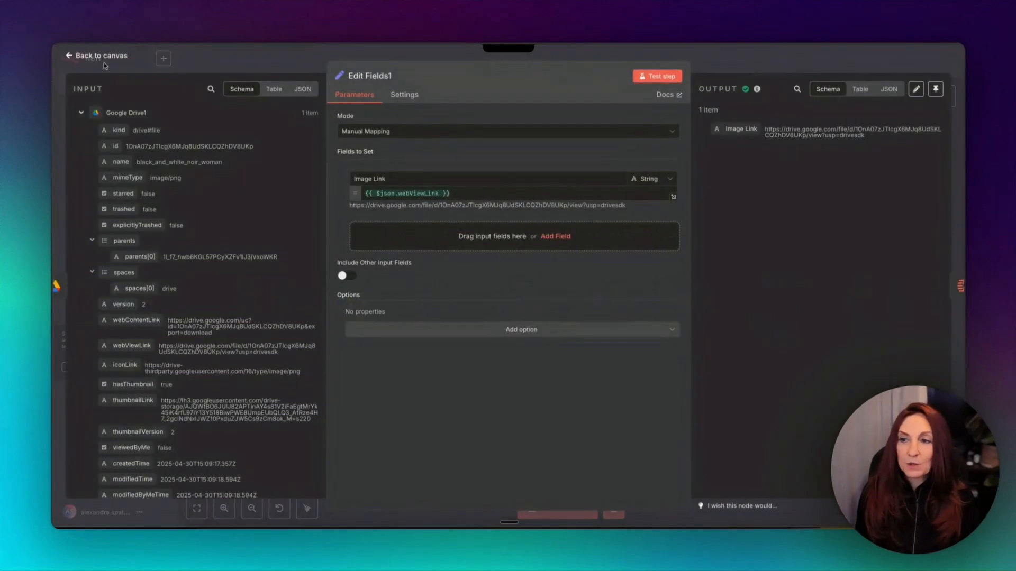
left_click(96, 55)
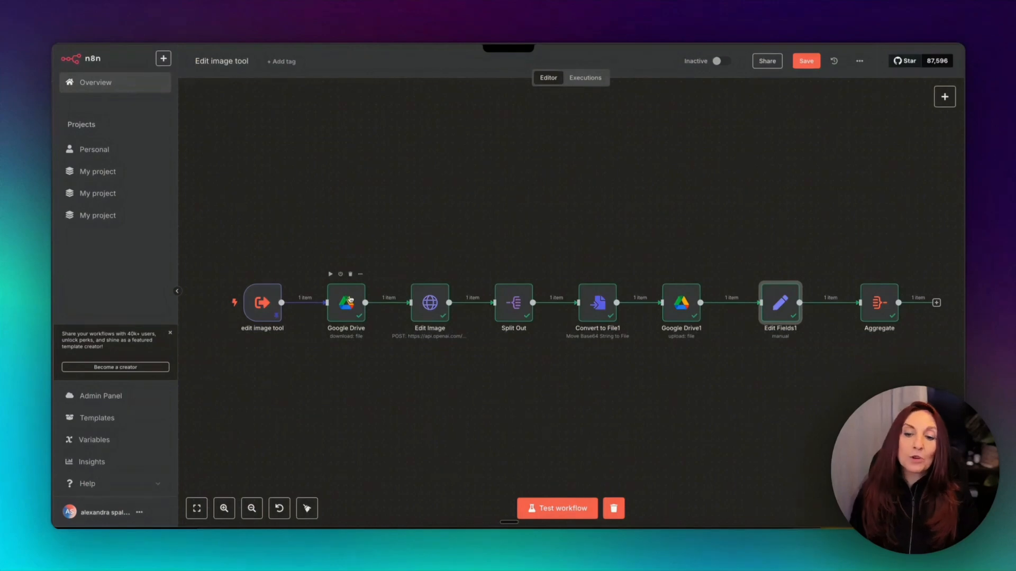
mouse_move(441, 317)
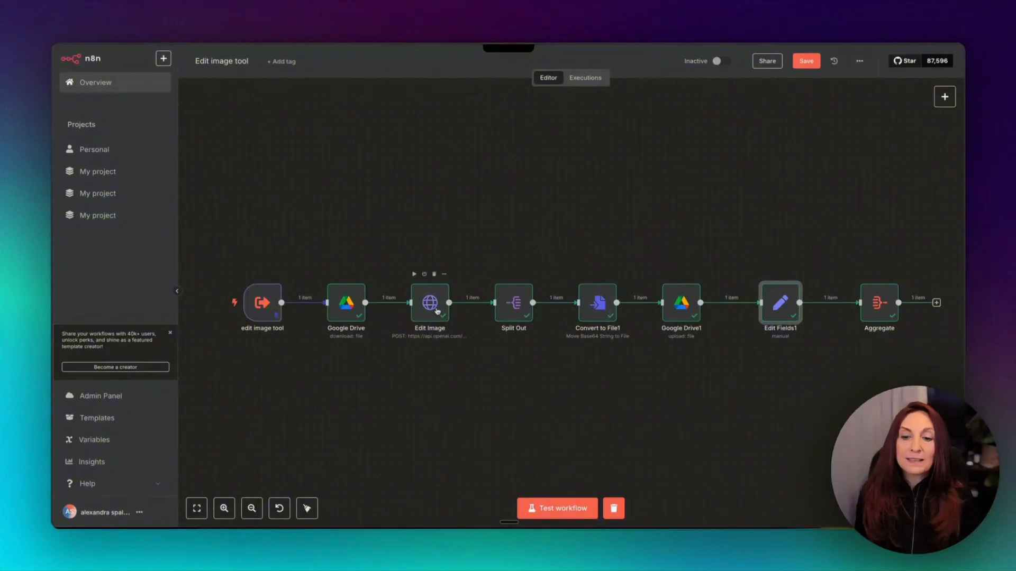
Glance at the Edit Image node, then bring up the image variations sub-workflow
double_click(430, 303)
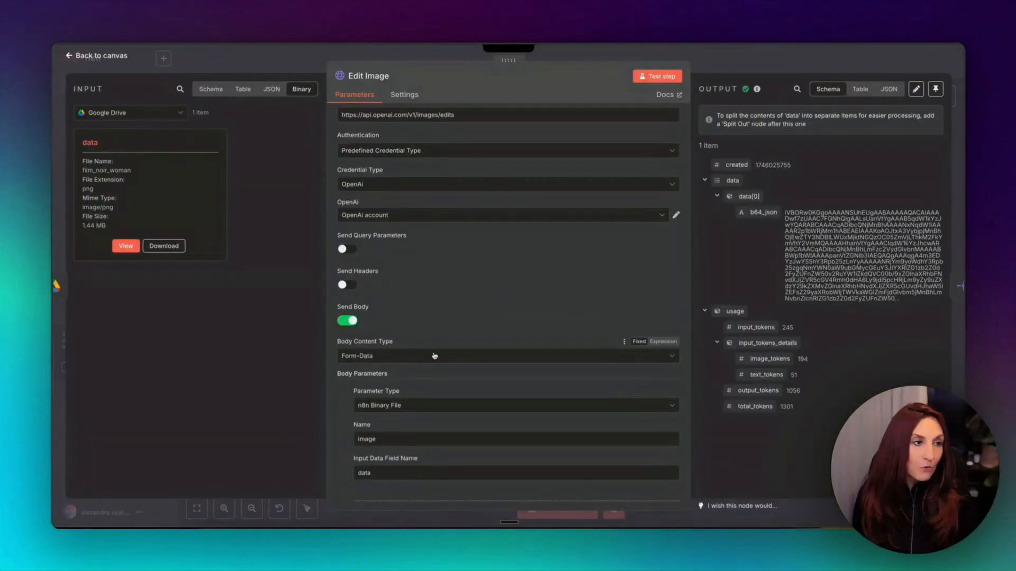
left_click(98, 55)
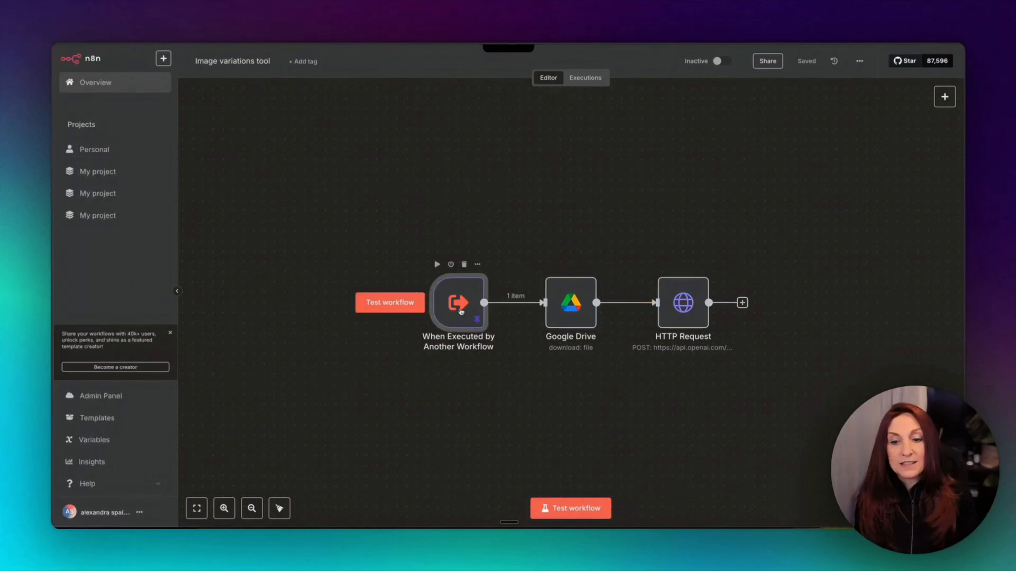
Copy the successful Apr 30 run into the editor, unpinning the trigger's pinned data
double_click(458, 303)
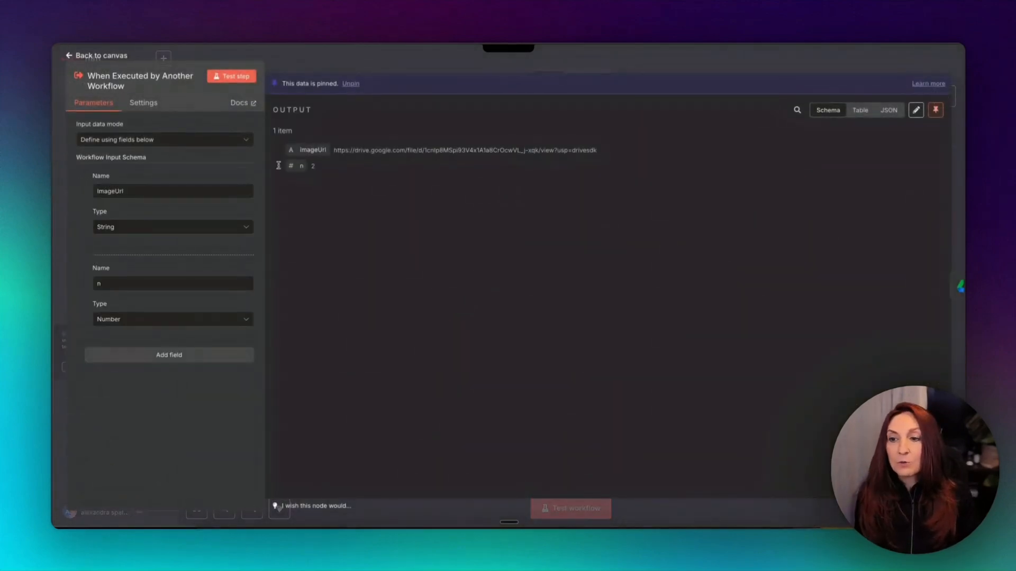
mouse_move(301, 156)
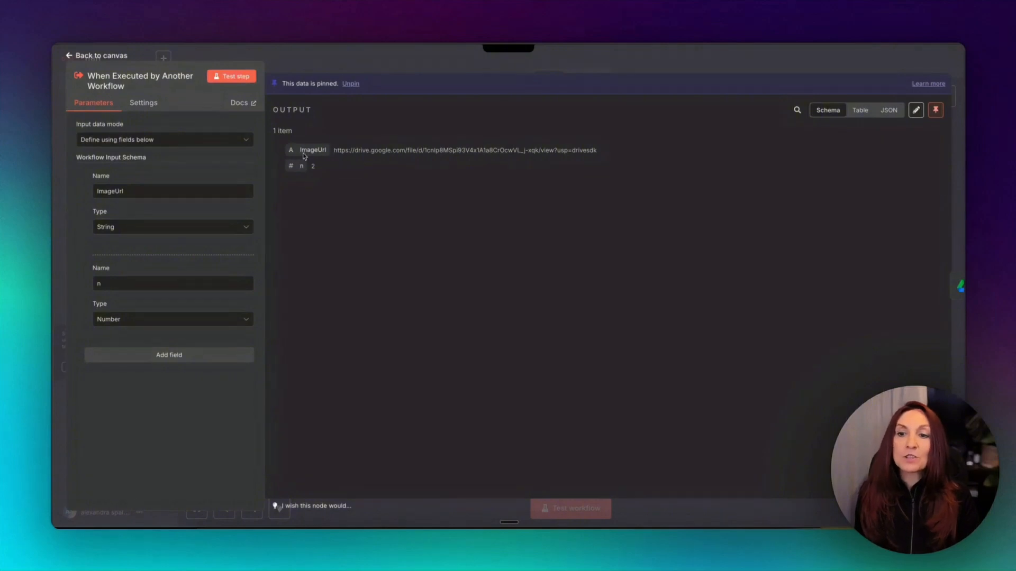
mouse_move(444, 164)
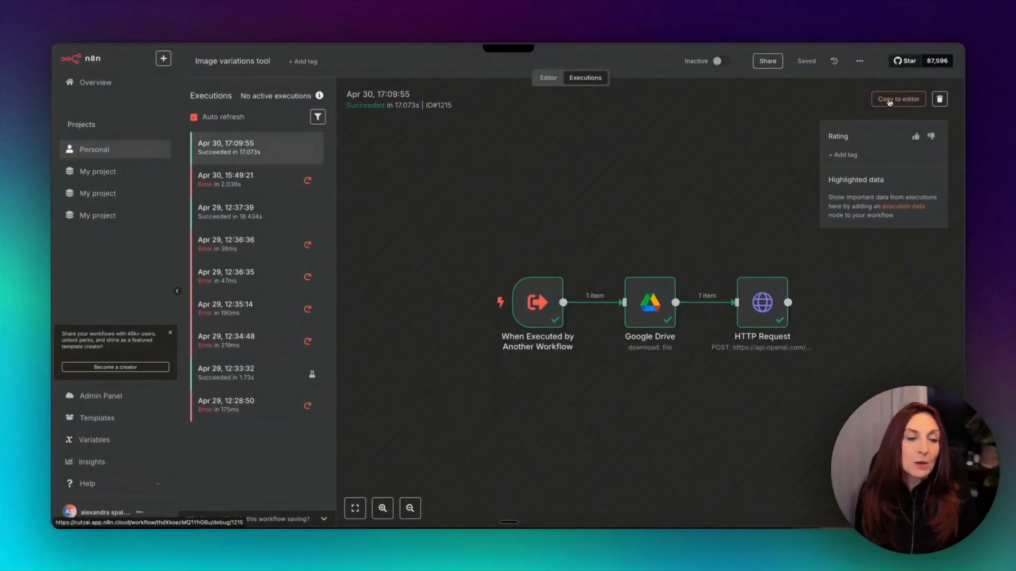
left_click(898, 99)
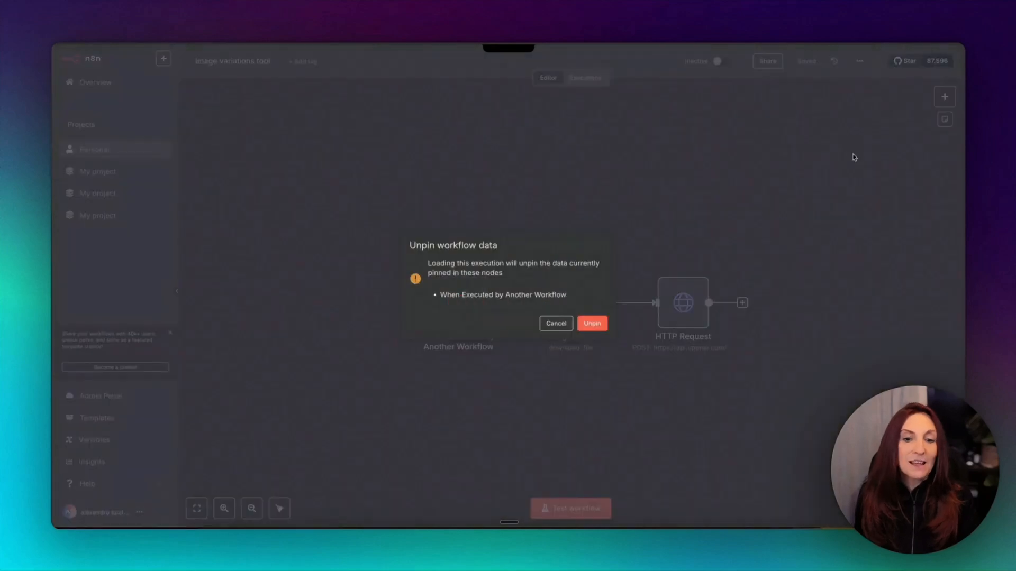
left_click(591, 323)
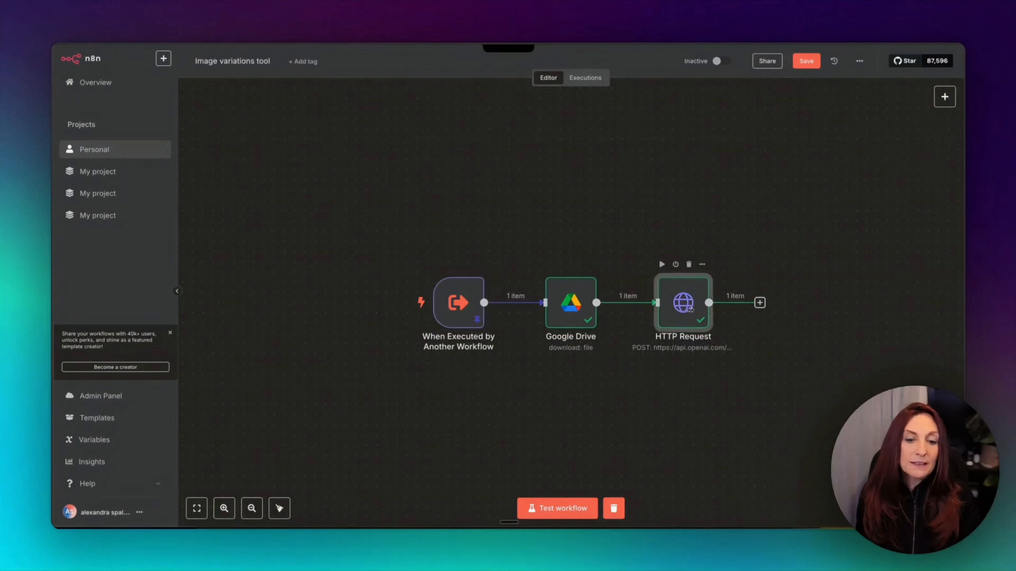
Review the OpenAI image variations POST with its form-data image and n fields
double_click(682, 303)
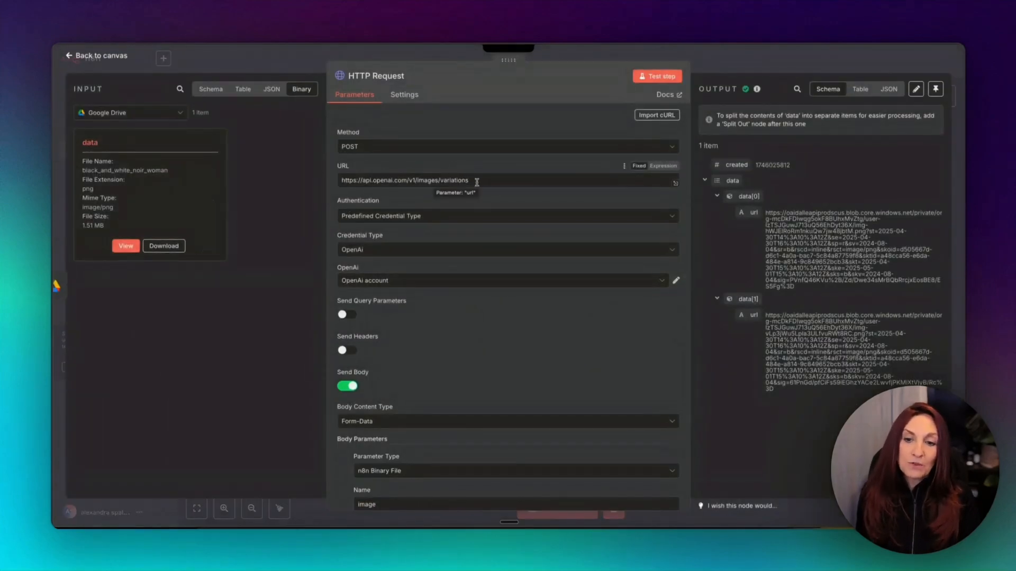
scroll("down", 3)
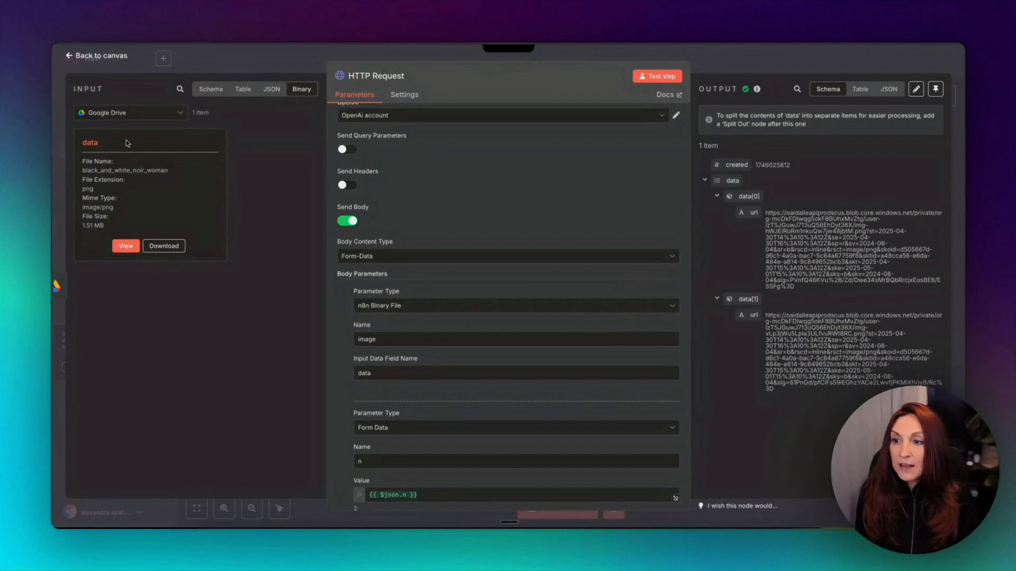
scroll("down", 3)
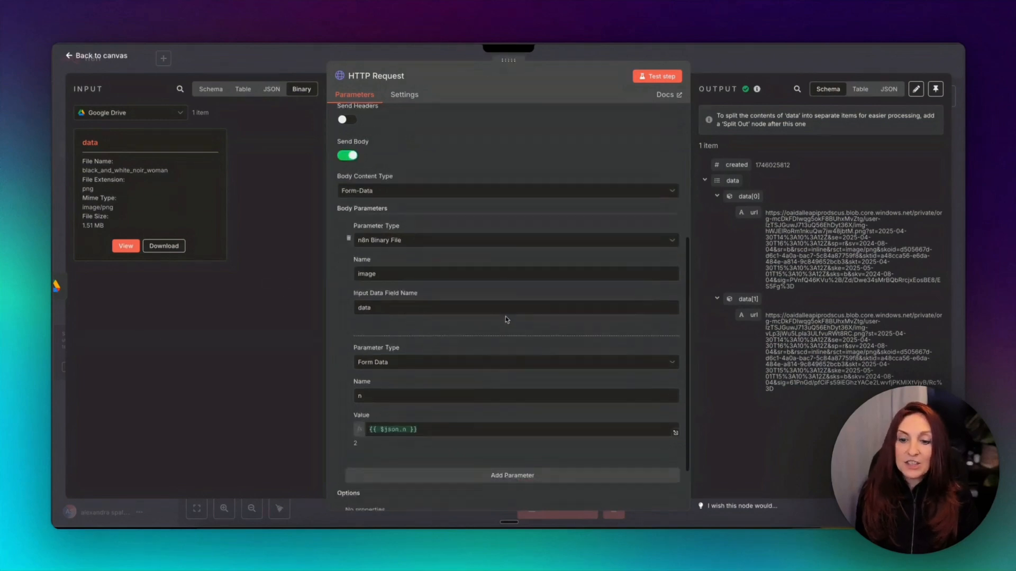
scroll("down", 3)
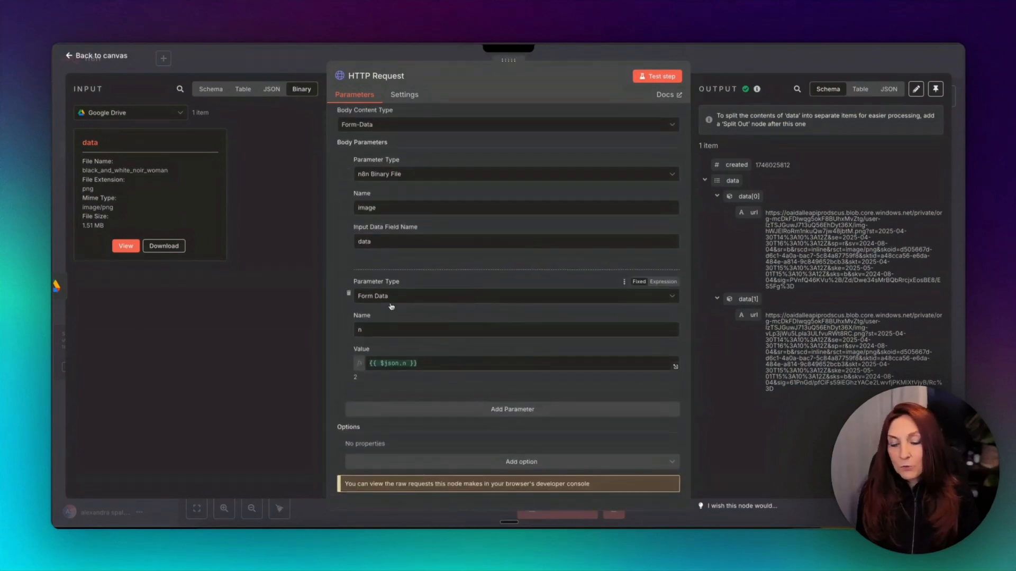